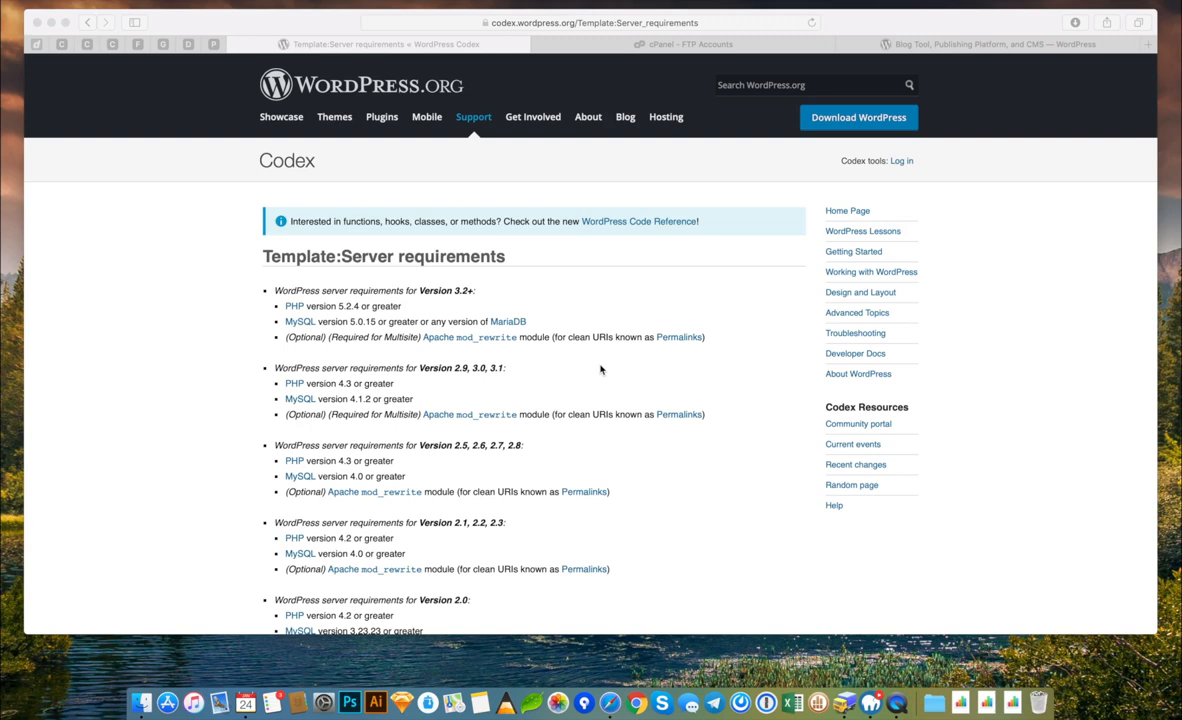
From wordpress.org's home page, reach Get WordPress and download the WordPress 5.0.3 package
click(990, 44)
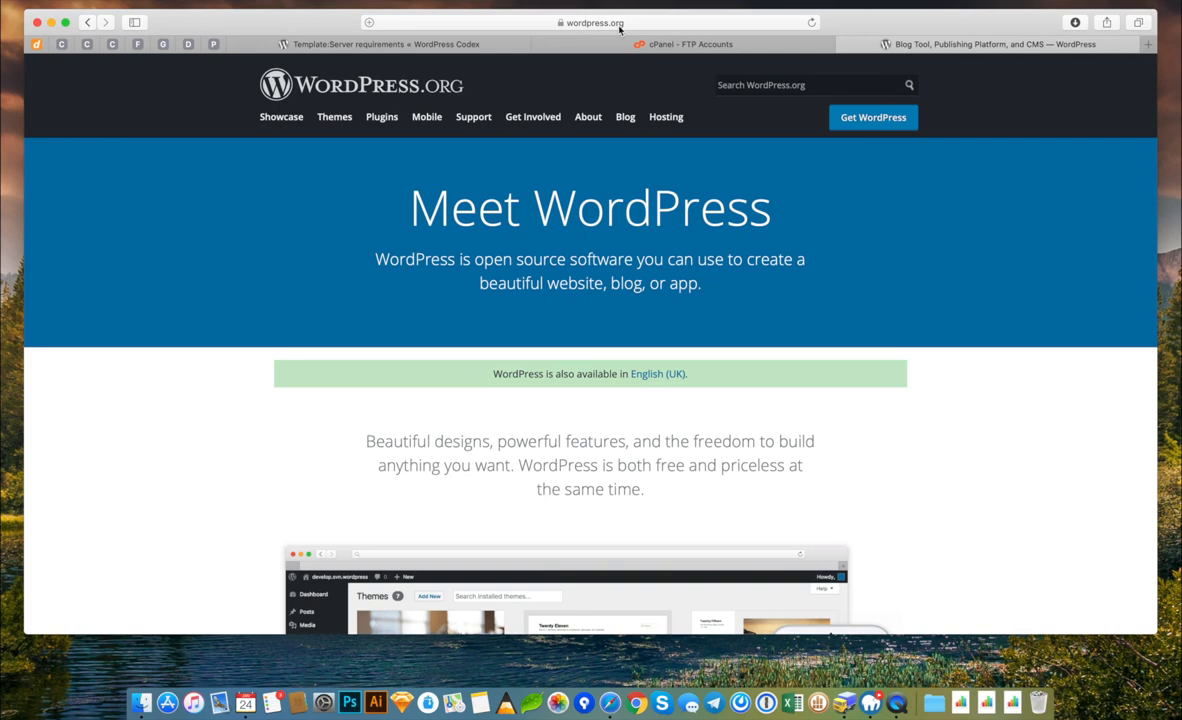
mouse_move(872, 116)
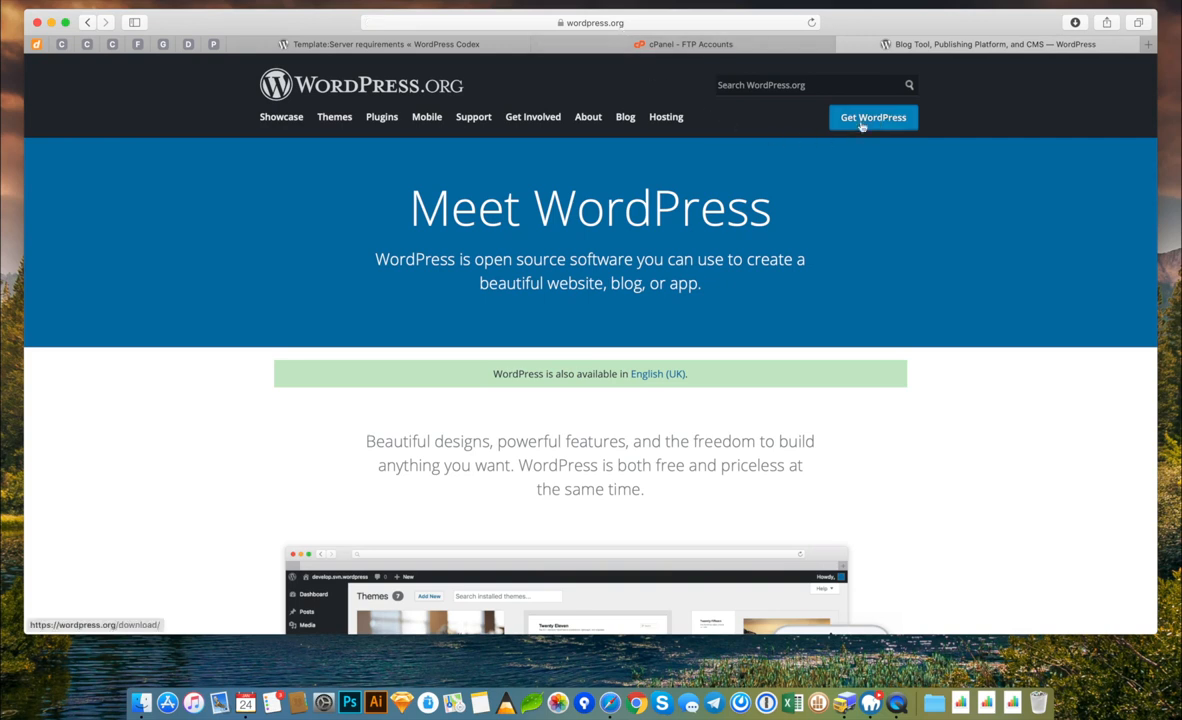
click(872, 116)
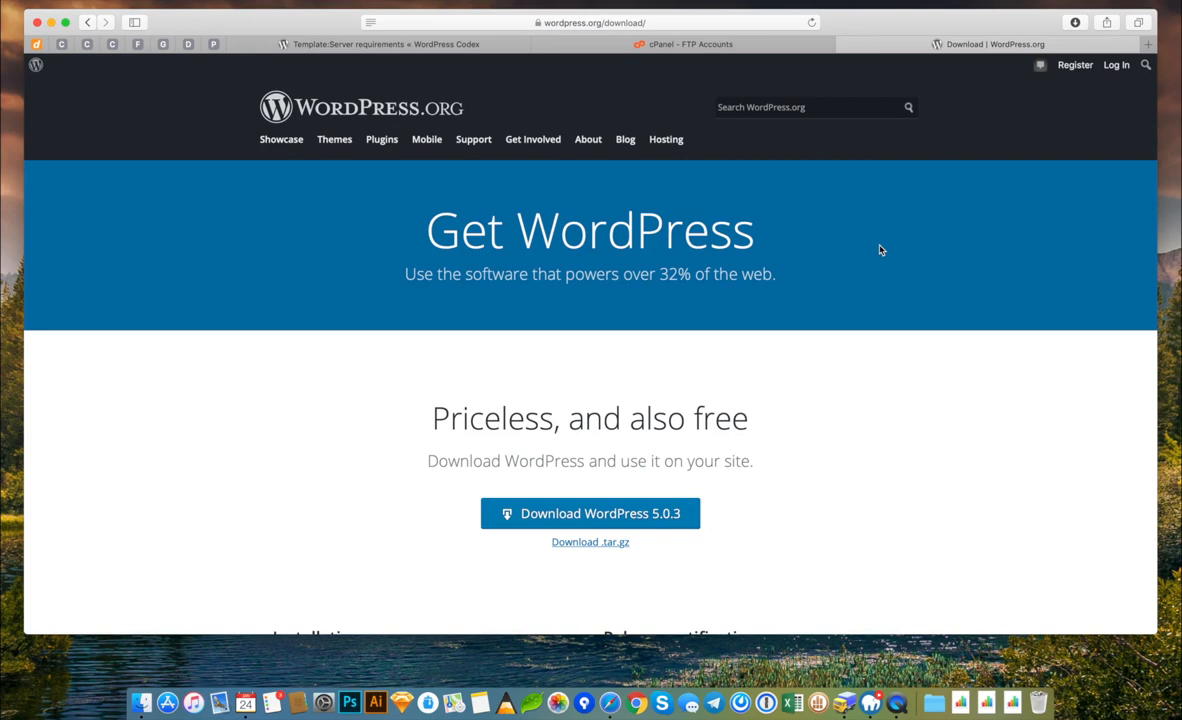
mouse_move(780, 536)
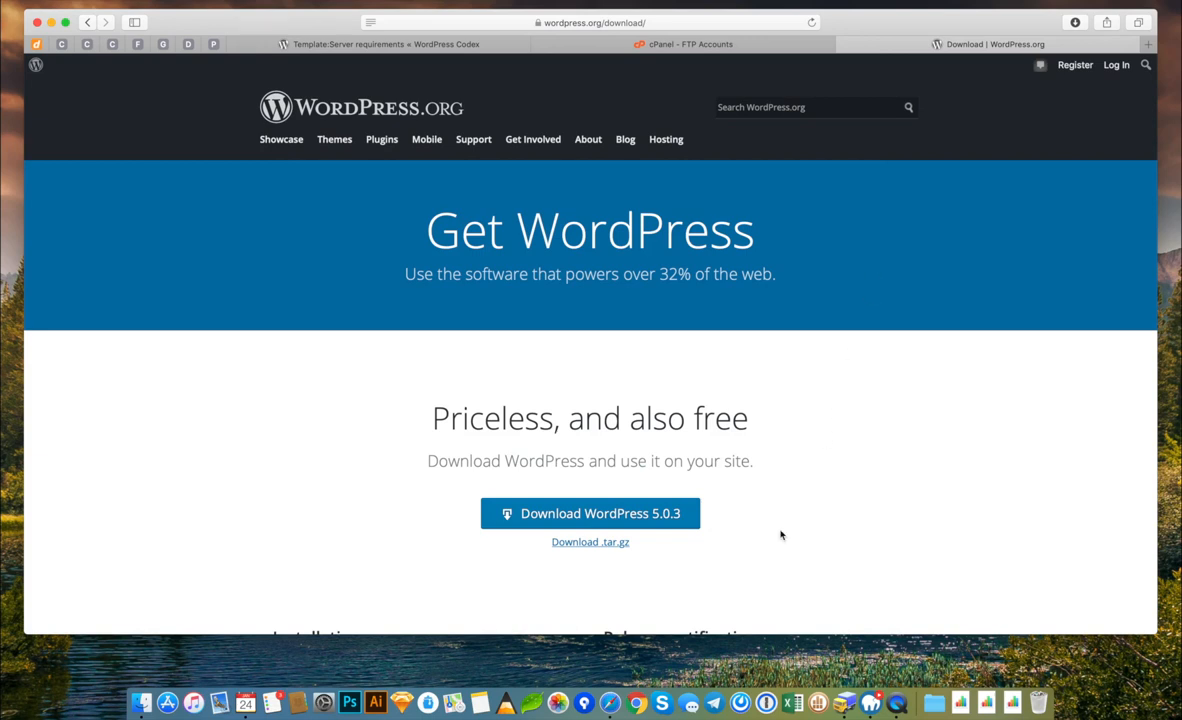
mouse_move(714, 550)
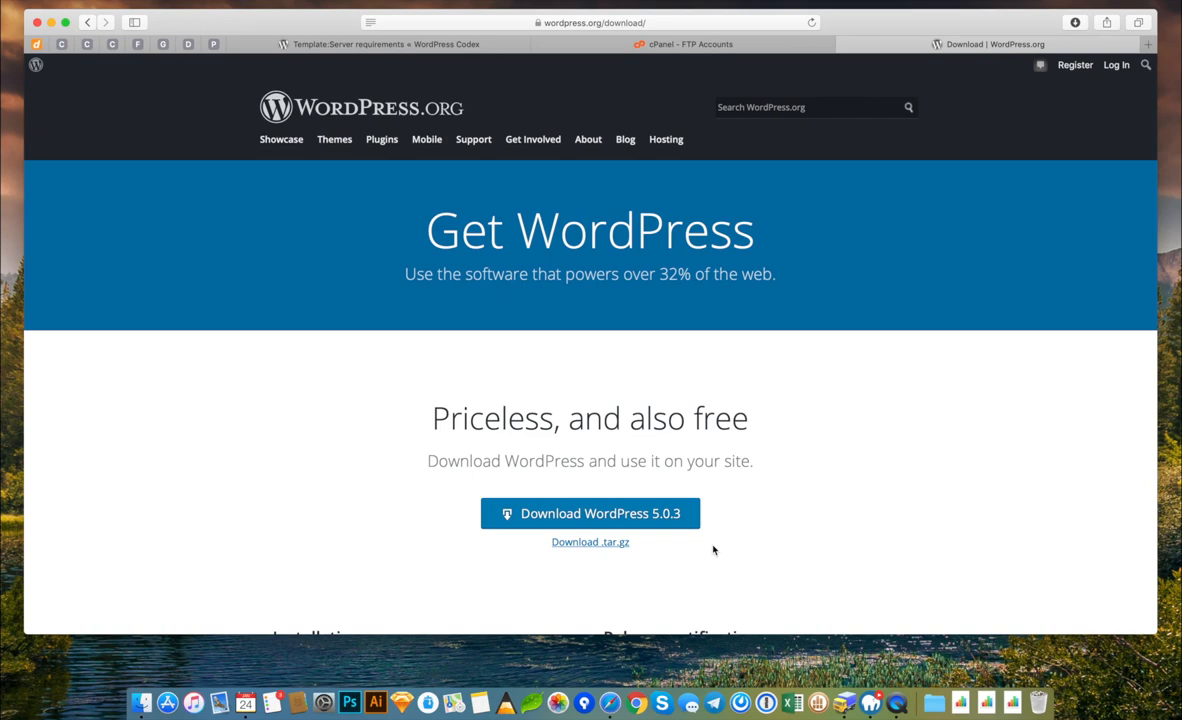
mouse_move(588, 512)
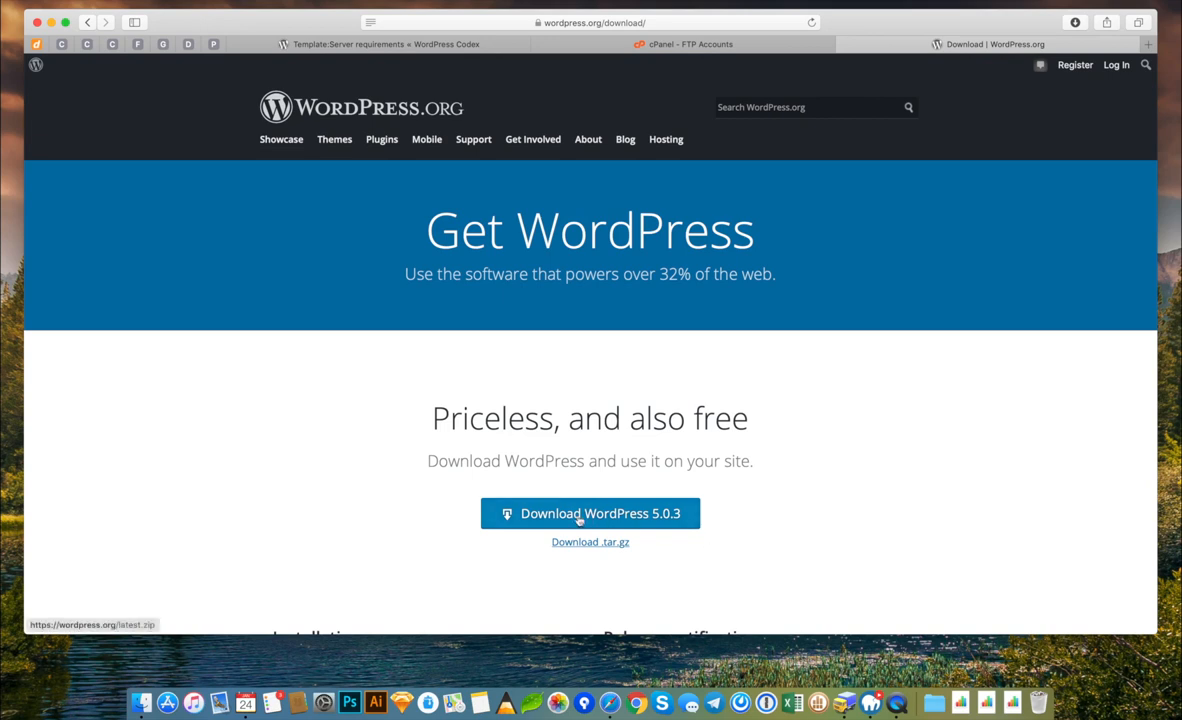
click(590, 512)
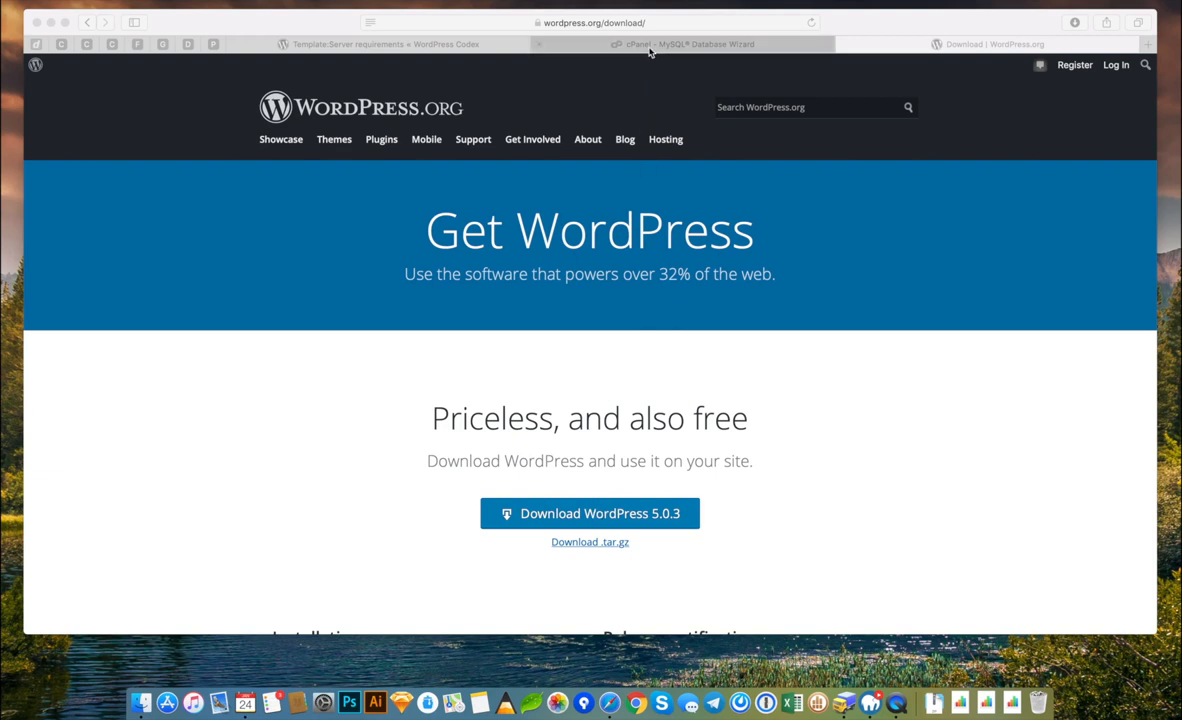
In the MySQL Database Wizard, enter techandtravel as the new database name
click(686, 44)
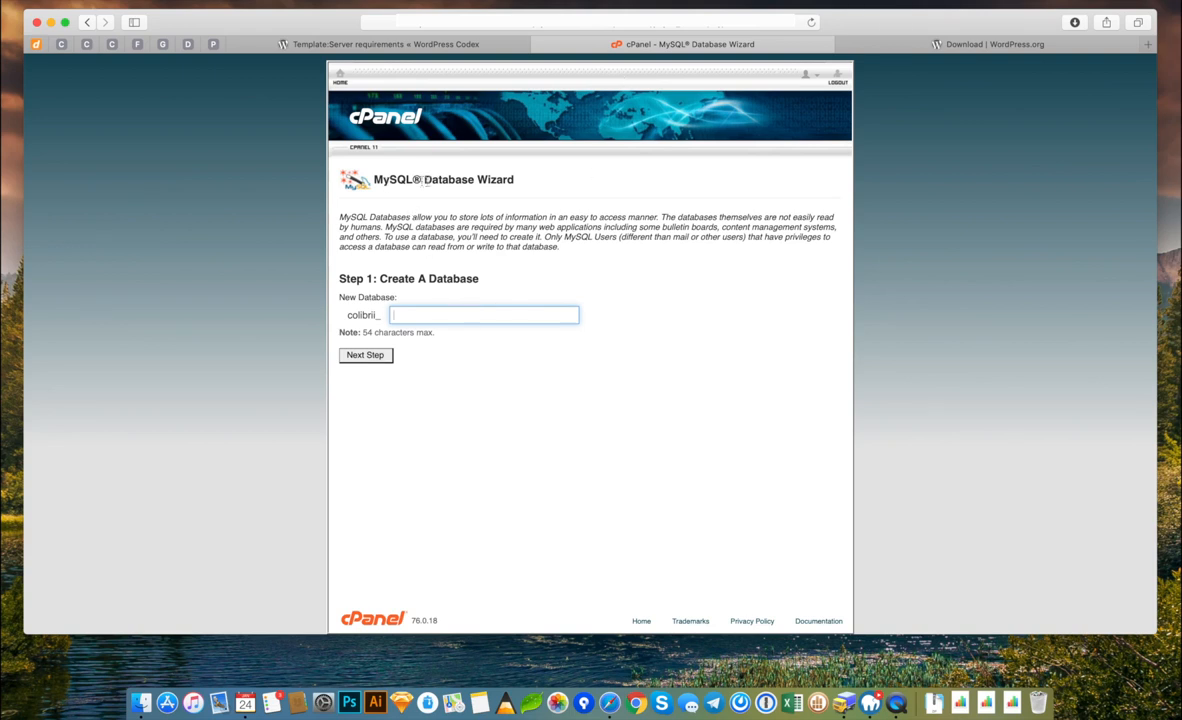
mouse_move(484, 208)
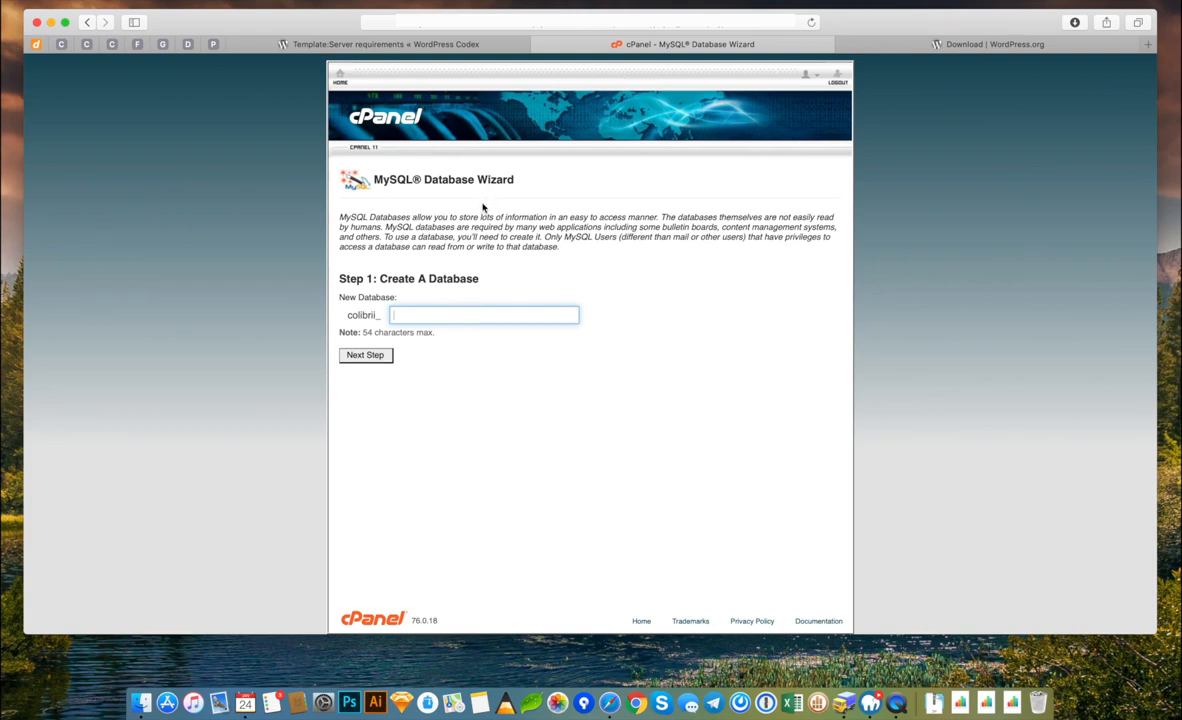
mouse_move(488, 204)
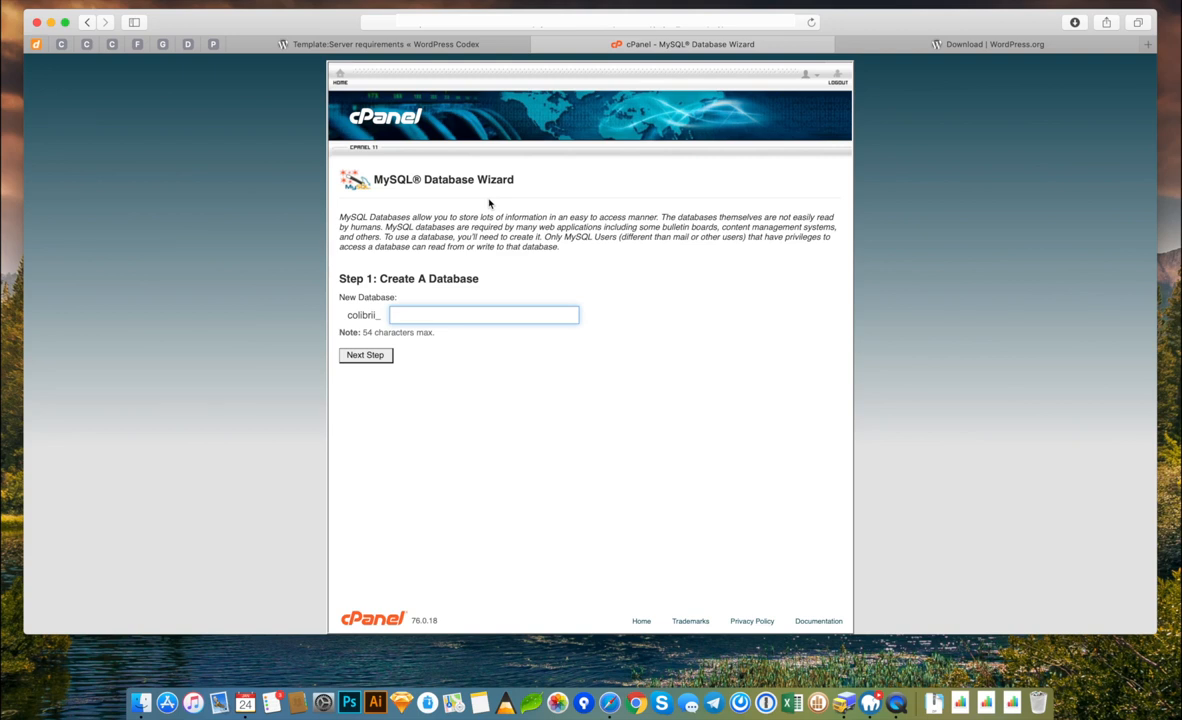
text(techandtra)
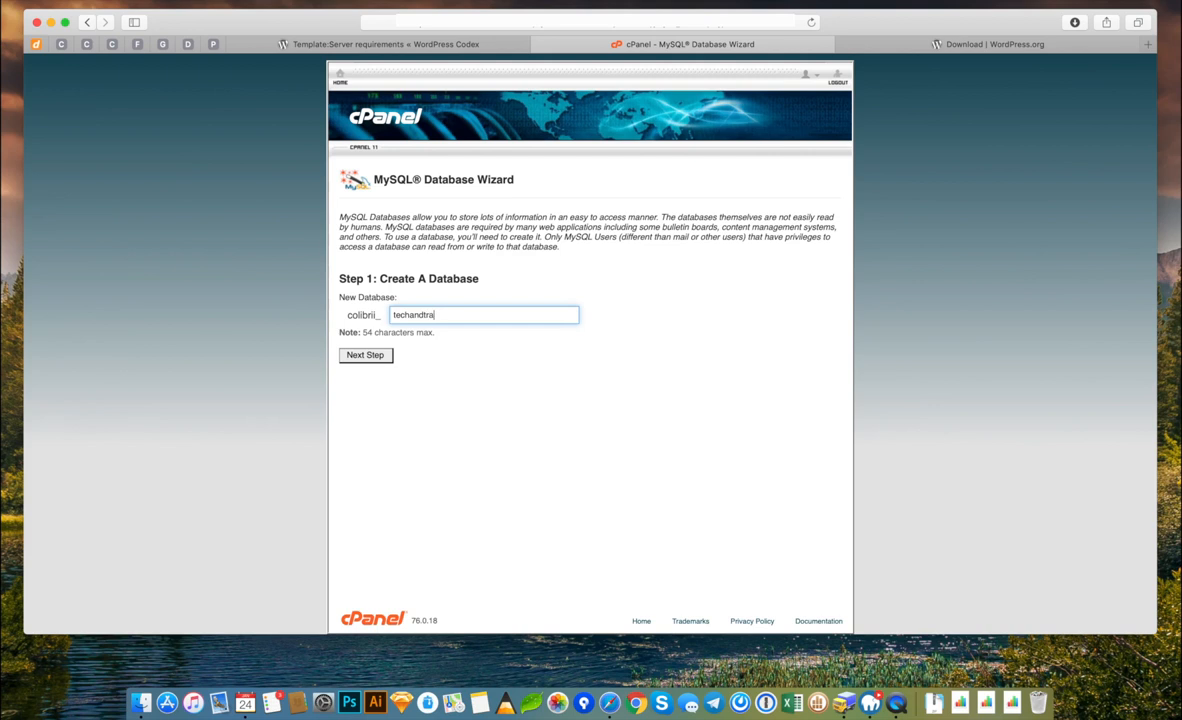
text(vel)
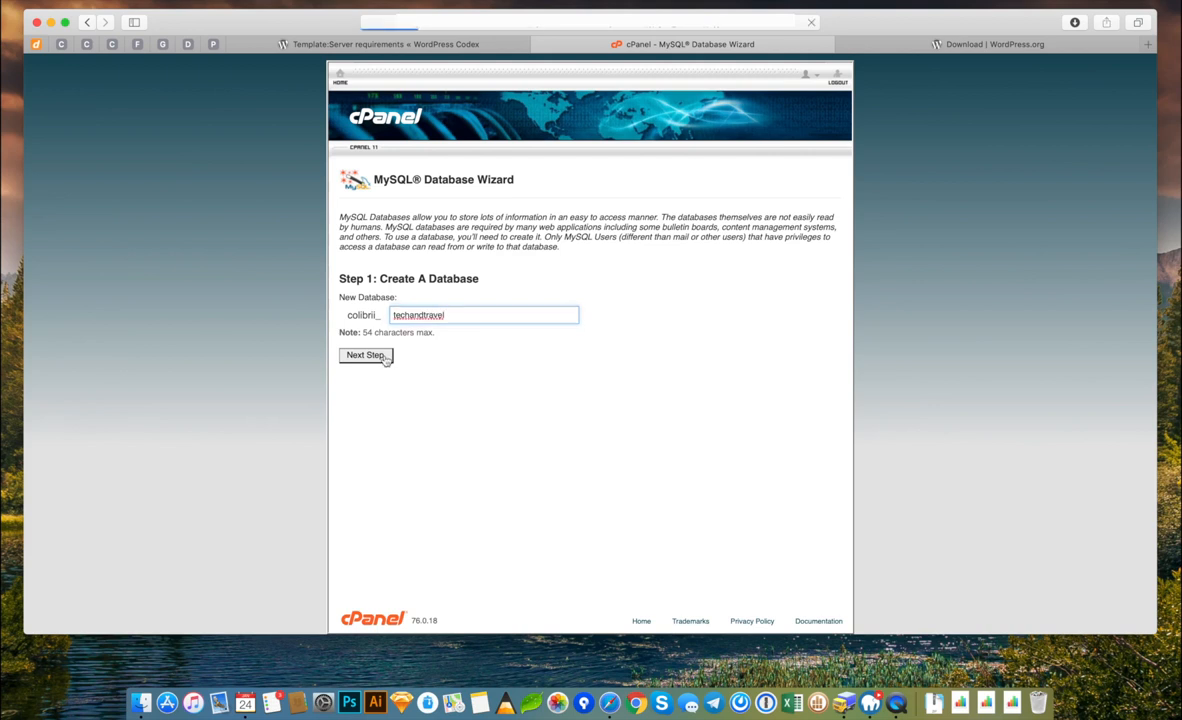
Create the techandtravel database, then set up user techand with a generated strong password
click(364, 356)
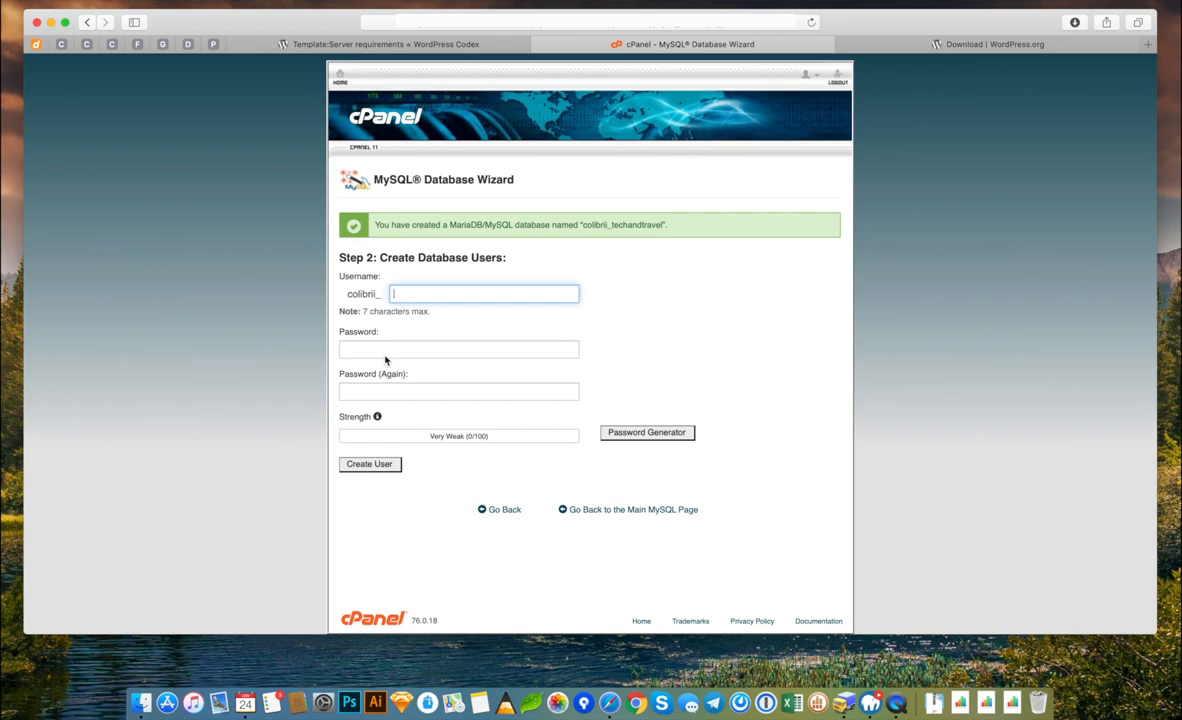
text(techand)
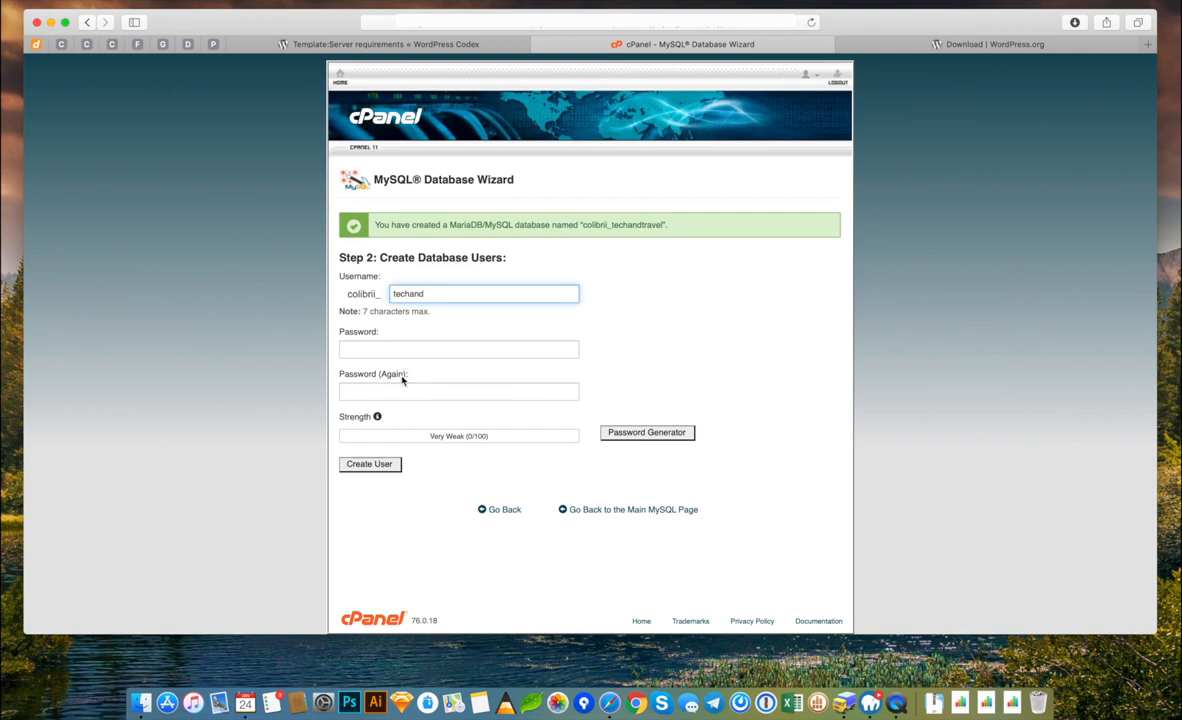
click(646, 432)
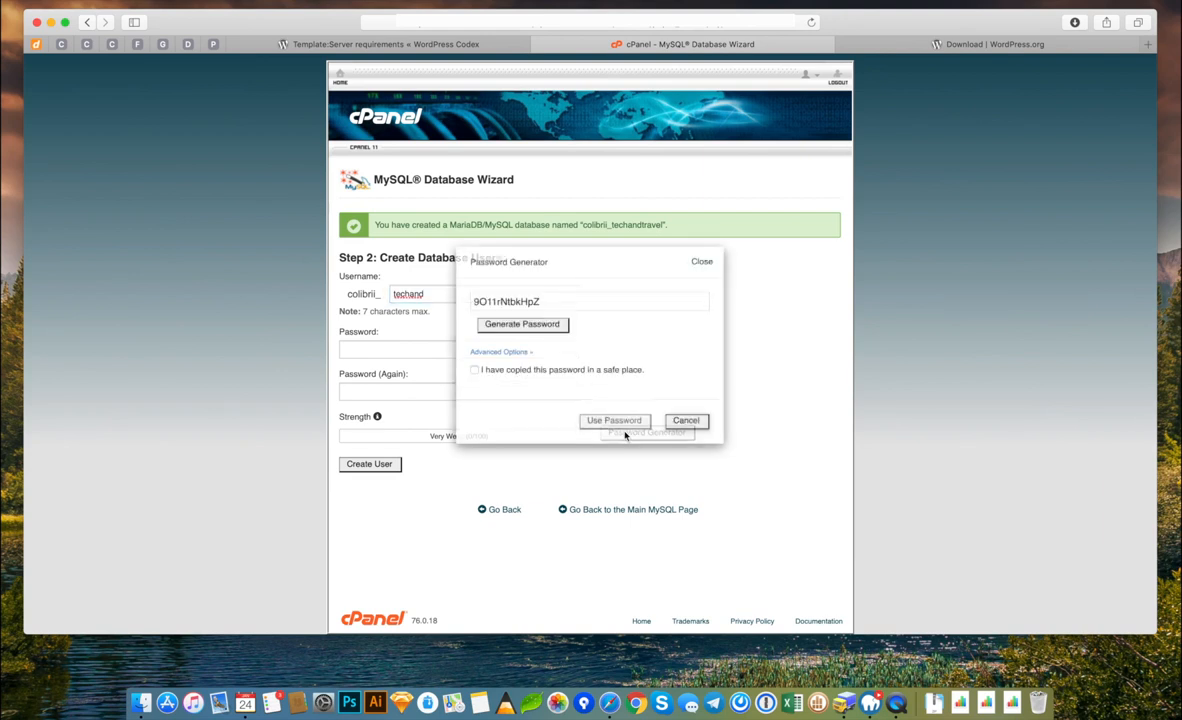
click(588, 300)
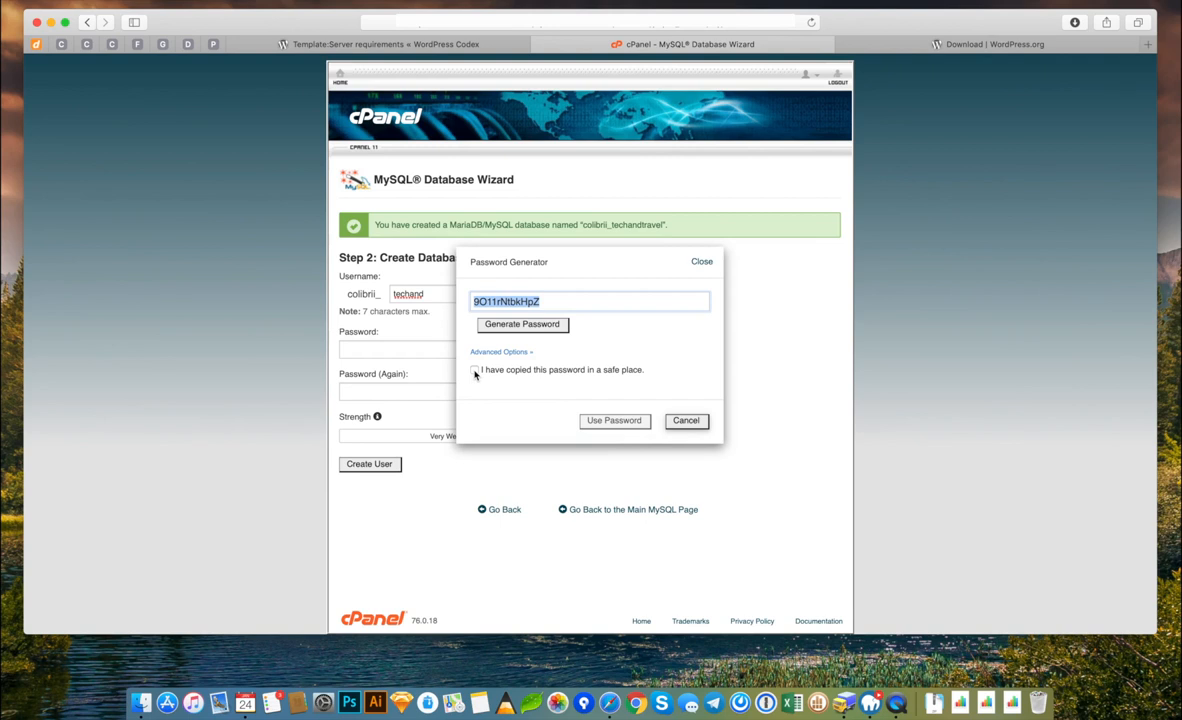
click(476, 370)
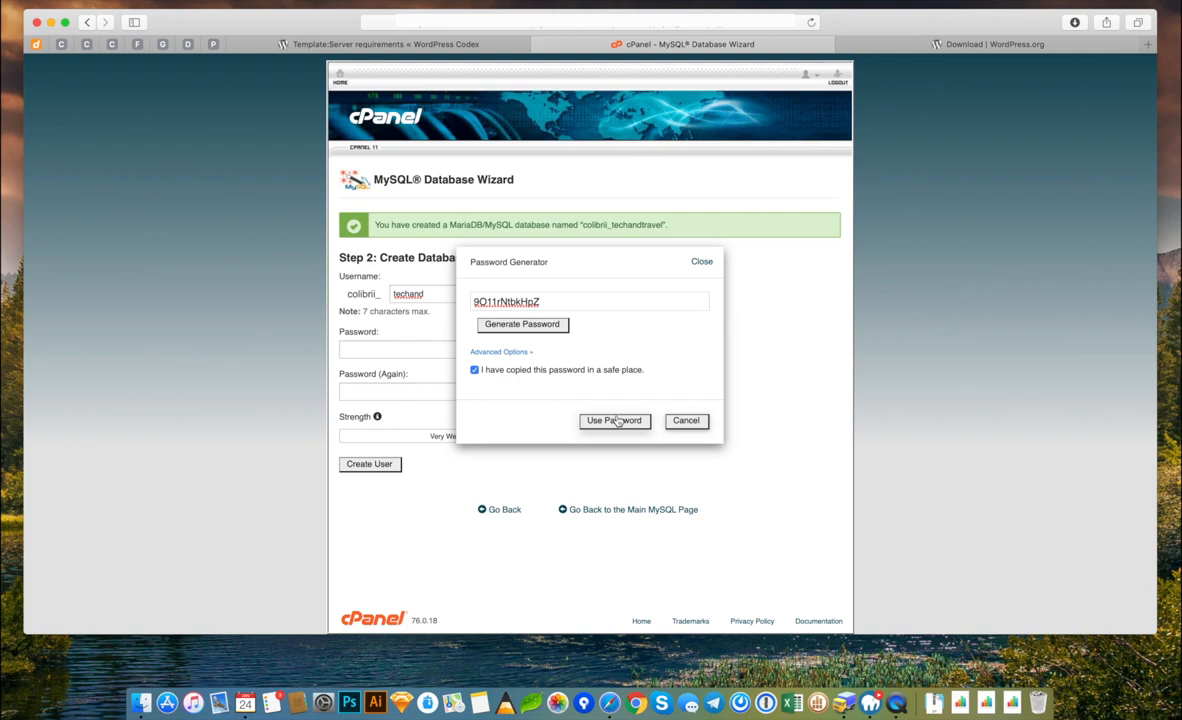
click(614, 420)
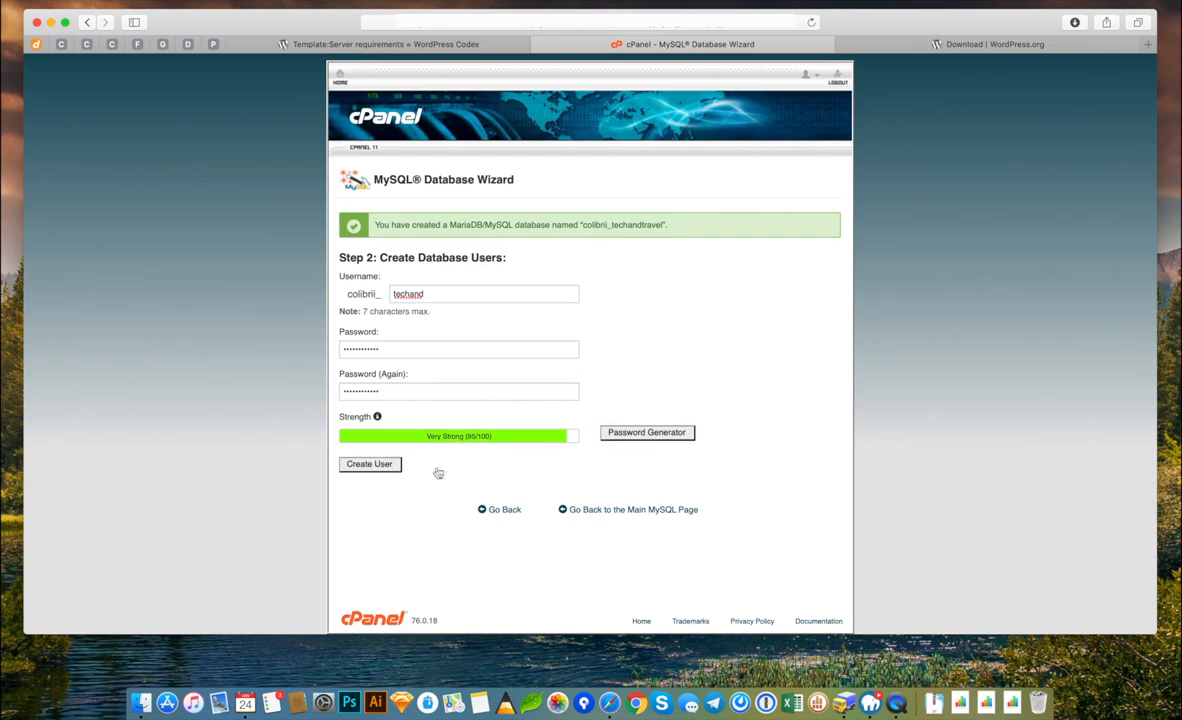
Create user techand, skip the browser's save-password prompt, and add it to techandtravel with ALL PRIVILEGES
click(368, 464)
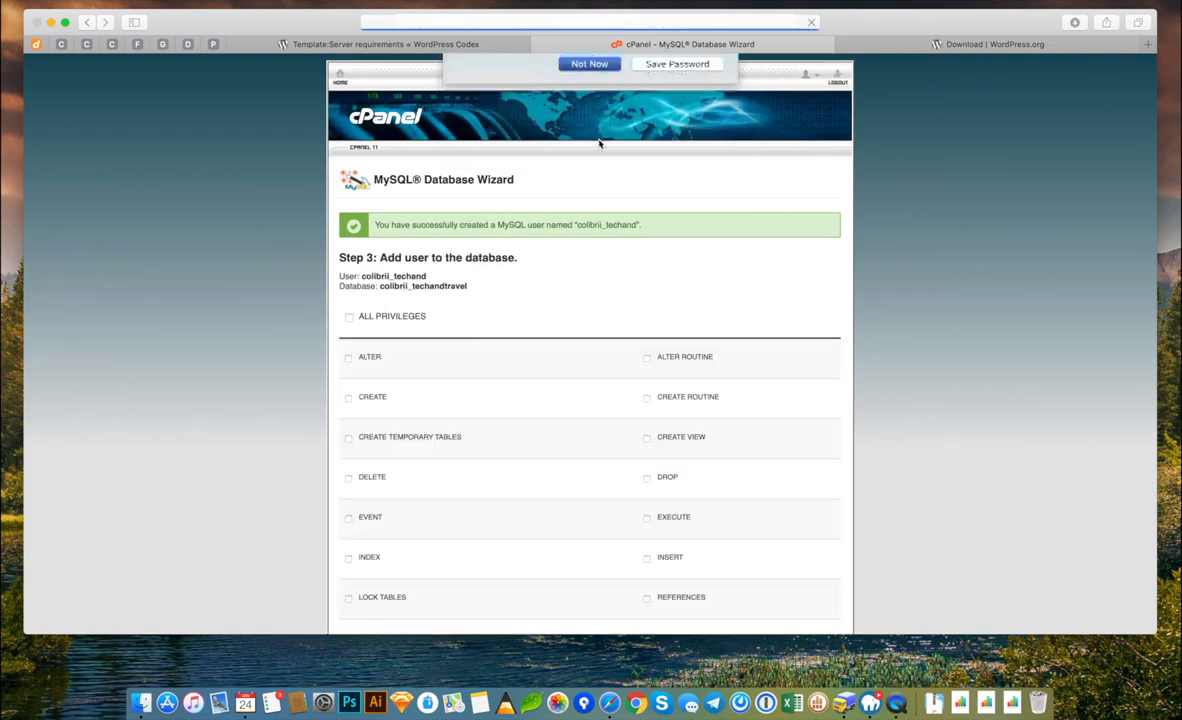
click(588, 62)
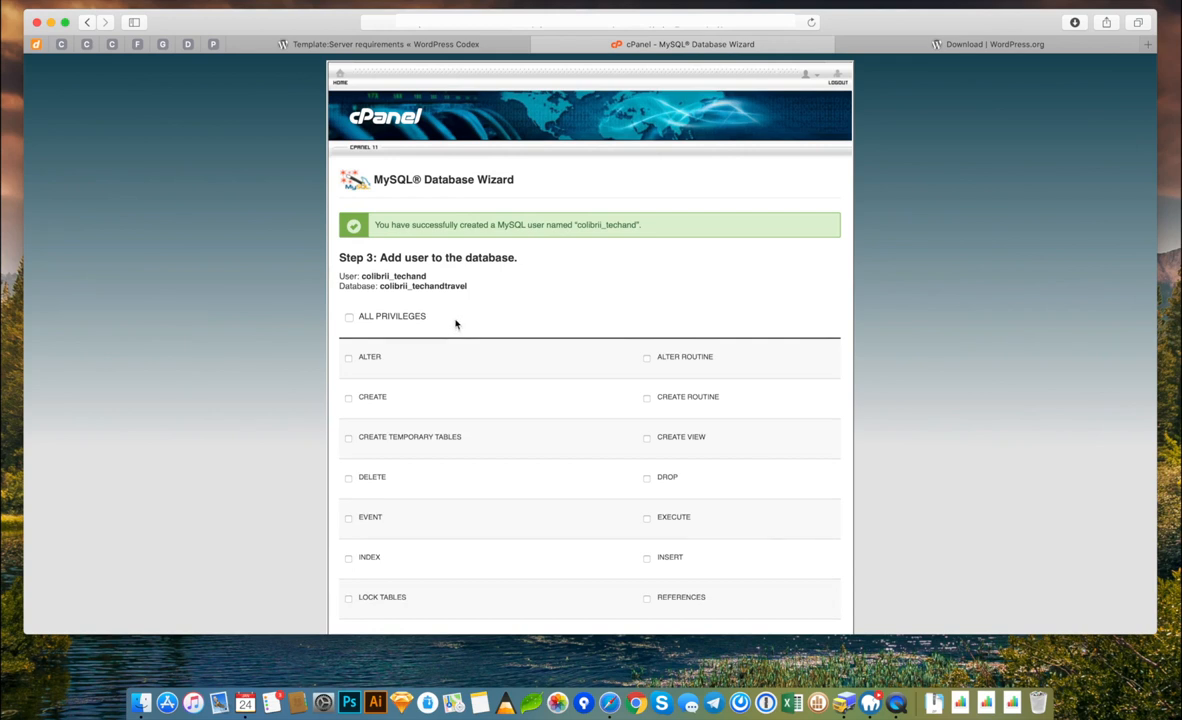
mouse_move(354, 324)
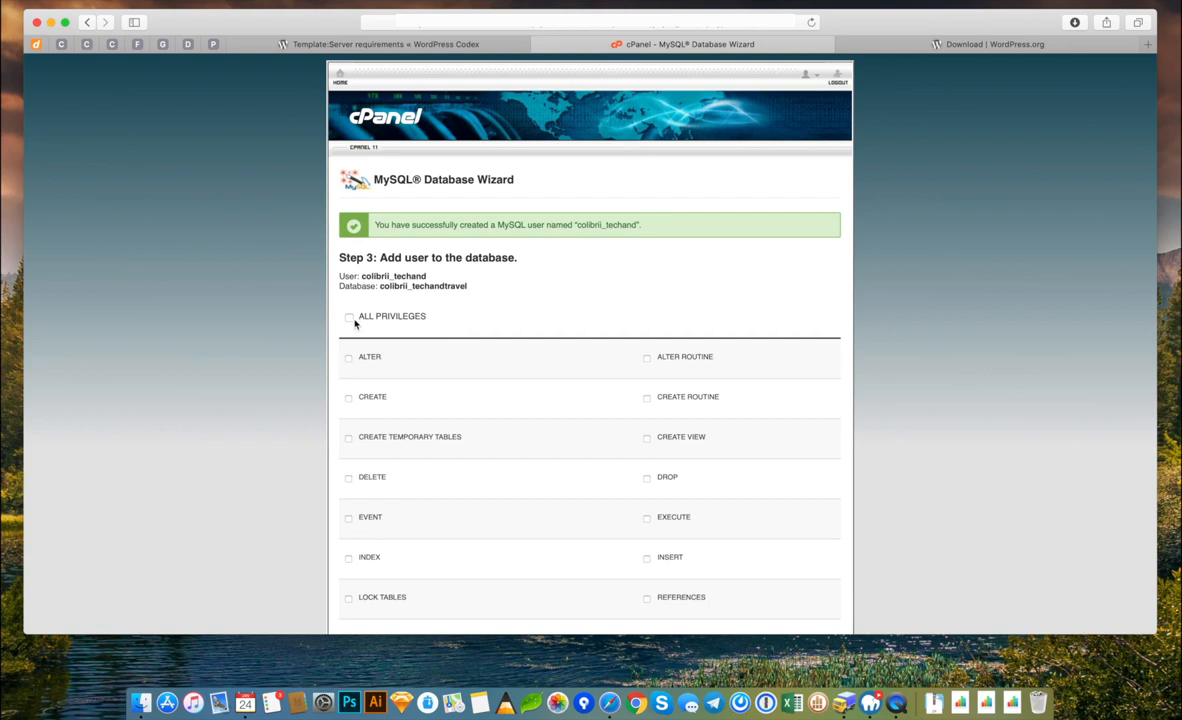
click(348, 316)
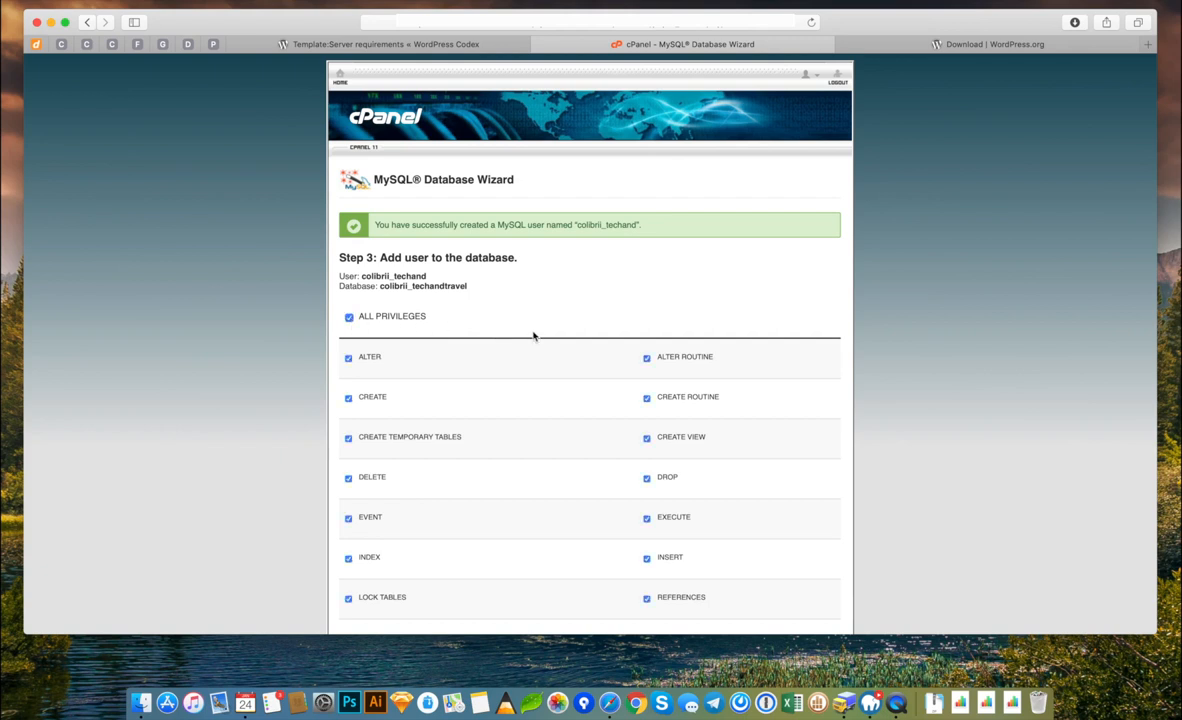
scroll(down, 3)
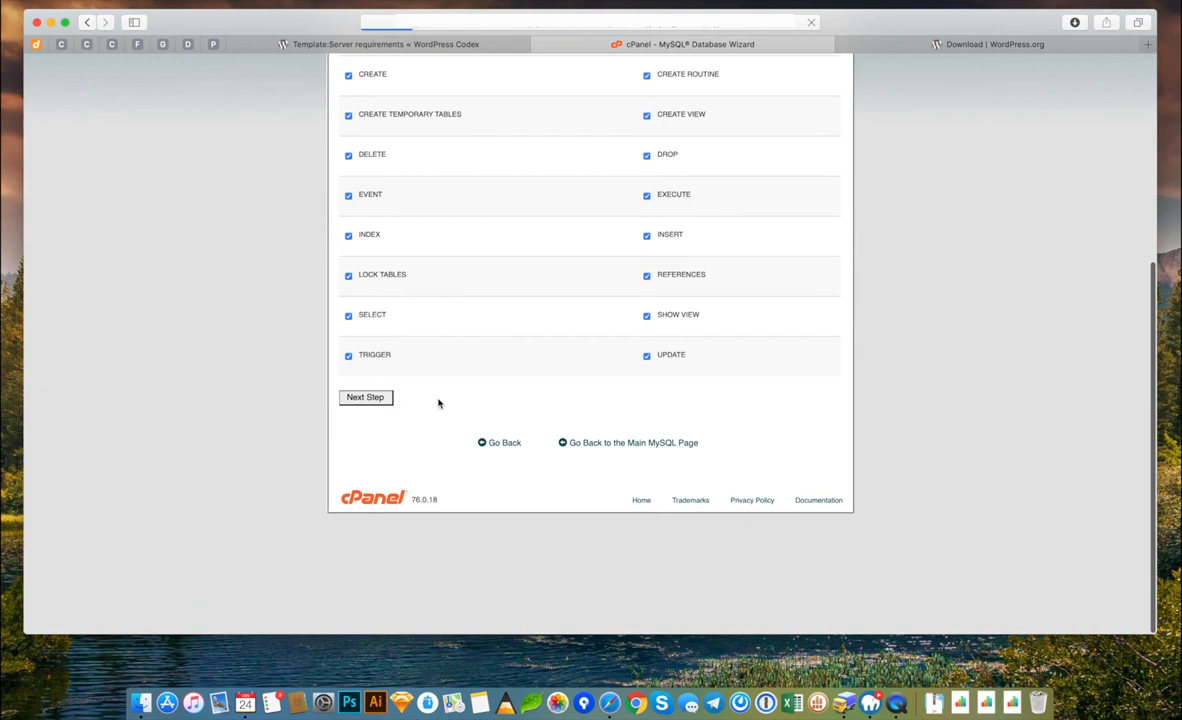
click(364, 396)
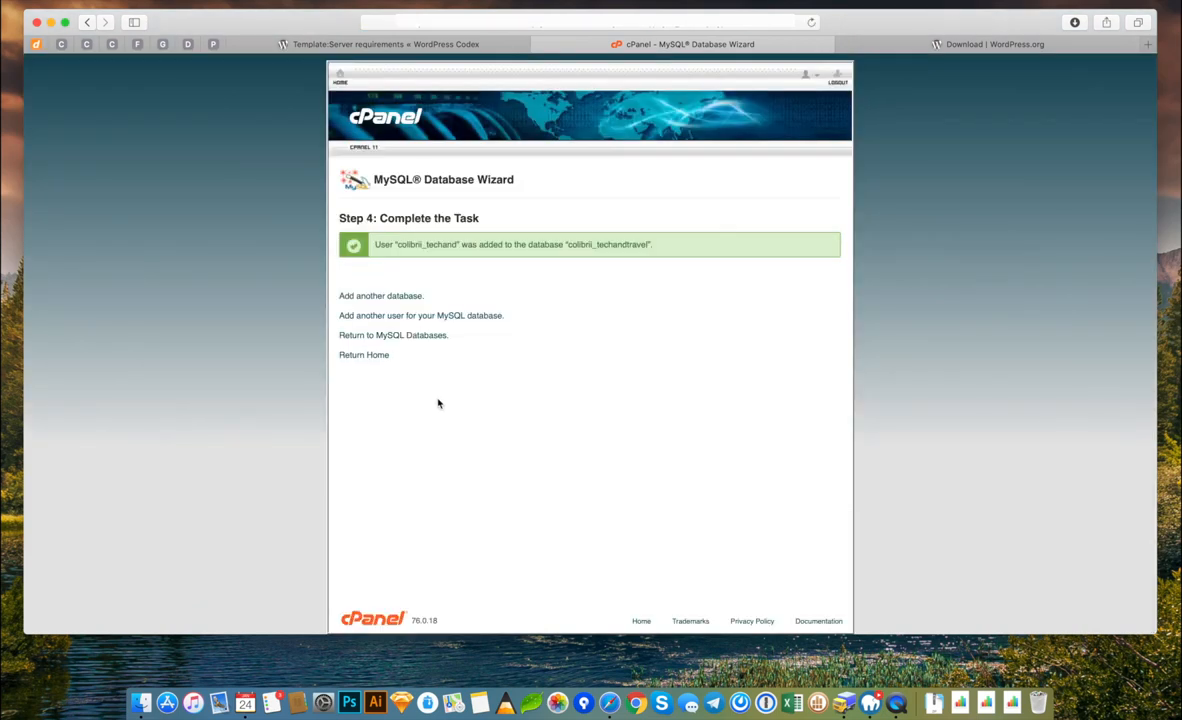
mouse_move(440, 390)
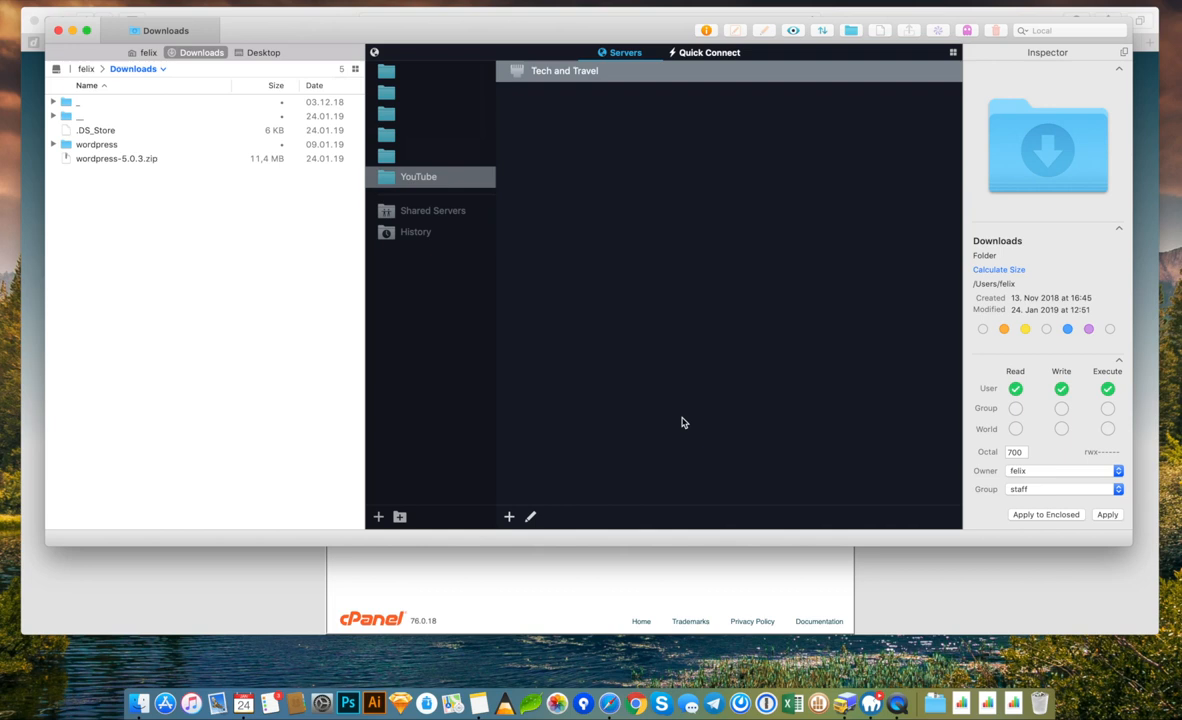
mouse_move(572, 136)
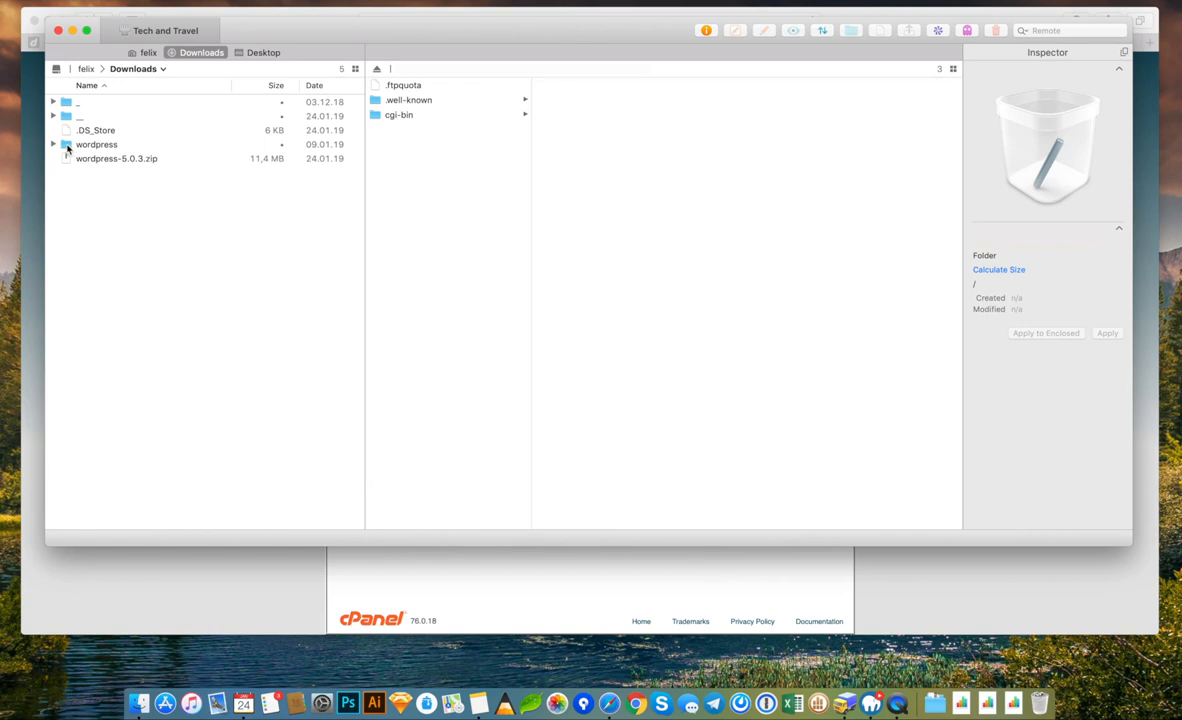
Reveal the local wordpress folder's files and upload them to the server's root folder
click(52, 144)
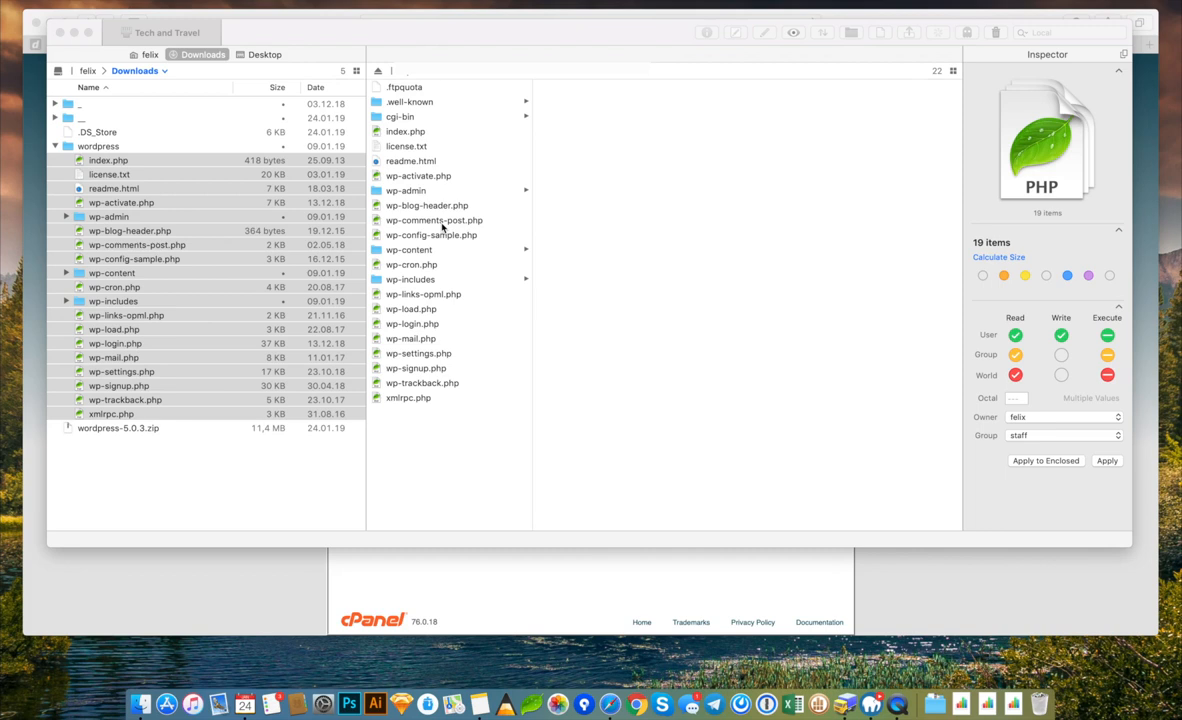
mouse_move(500, 272)
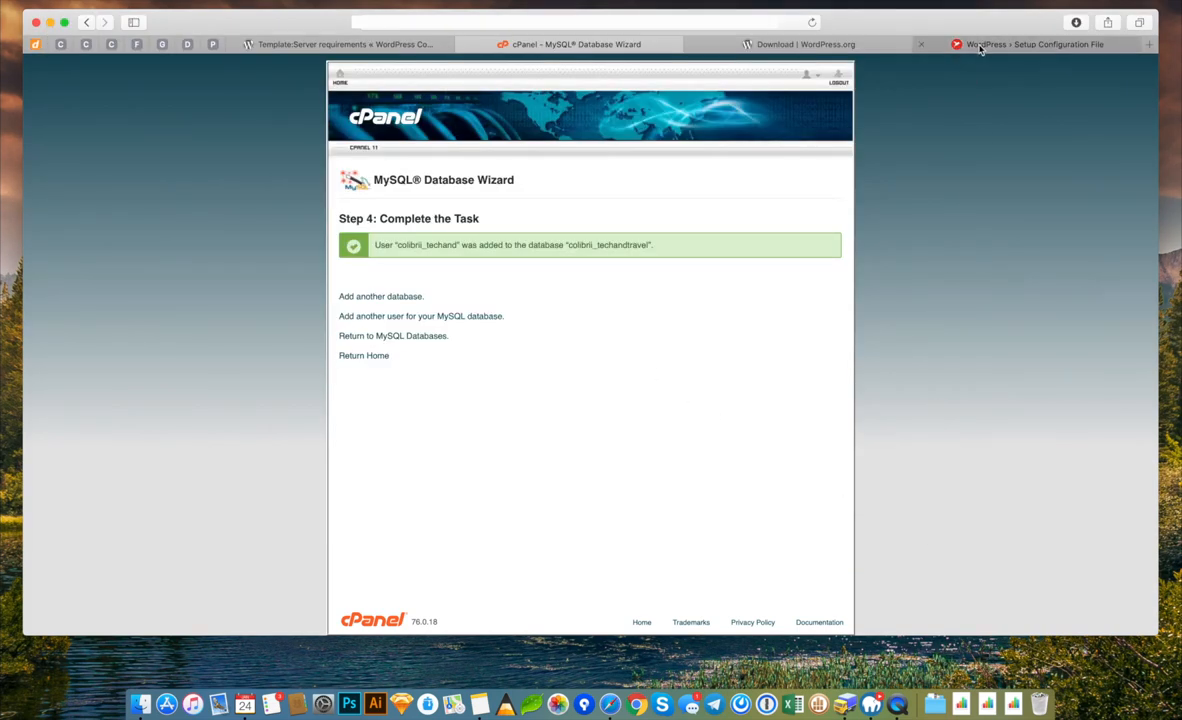
In the WordPress setup, keep English (United States) and continue to the database connection form
click(1030, 44)
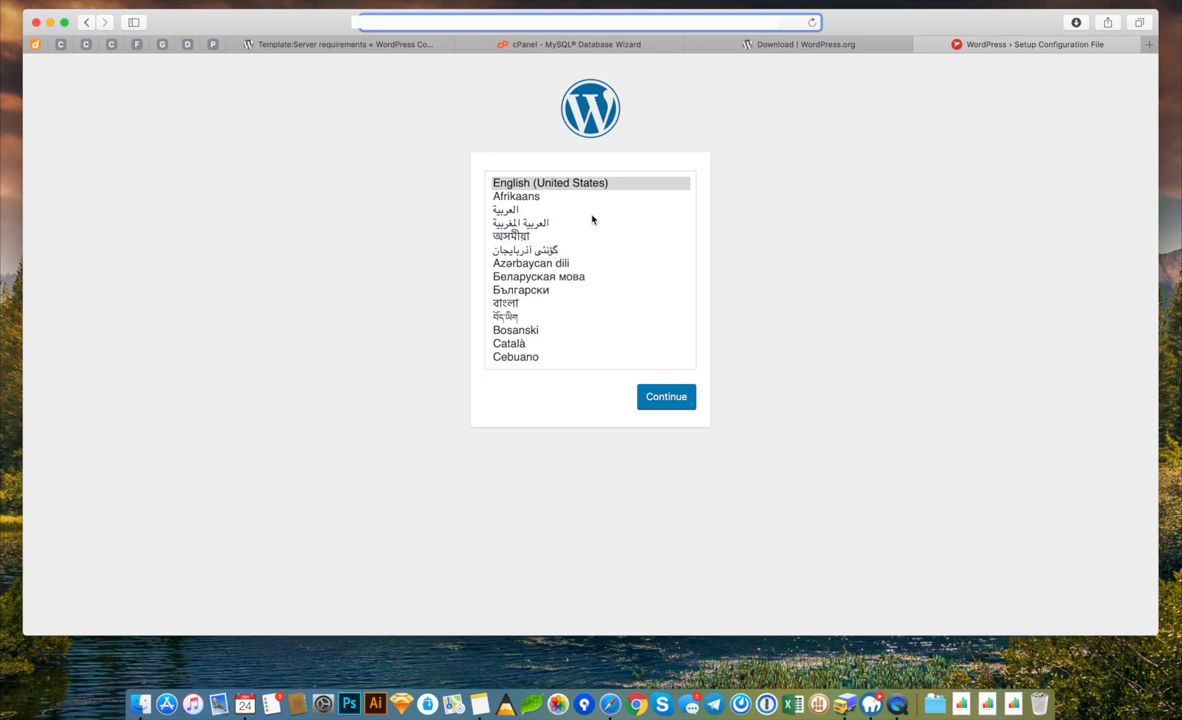
mouse_move(520, 182)
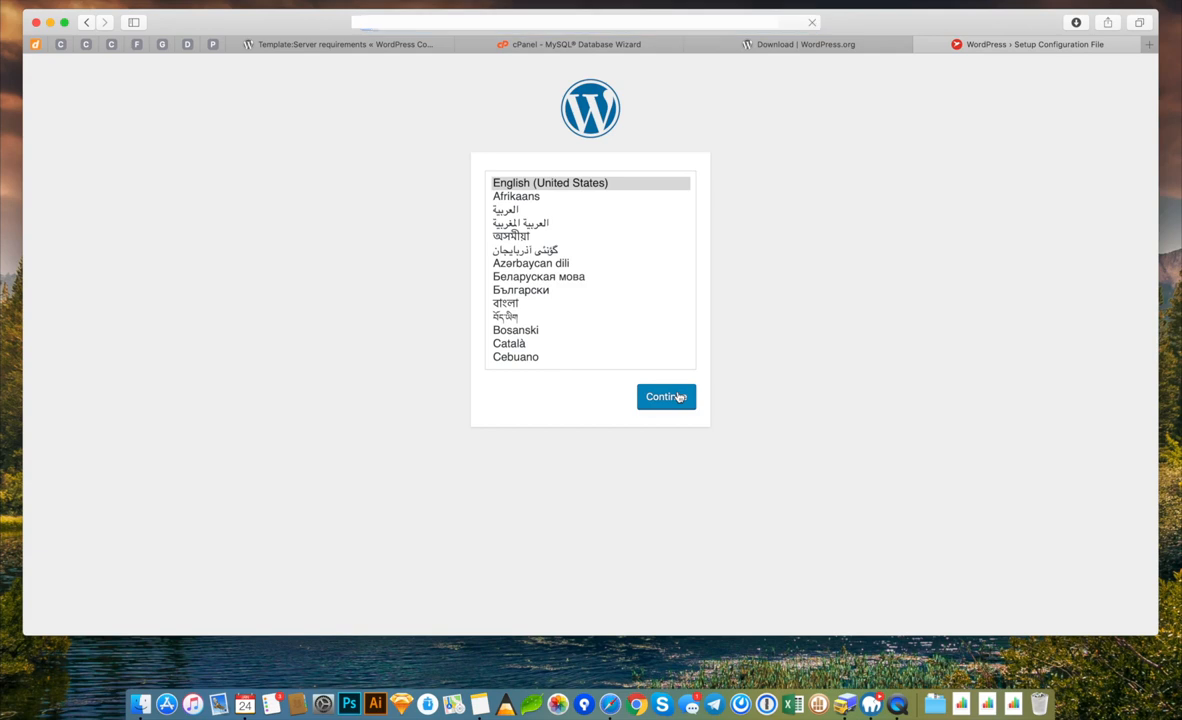
click(664, 396)
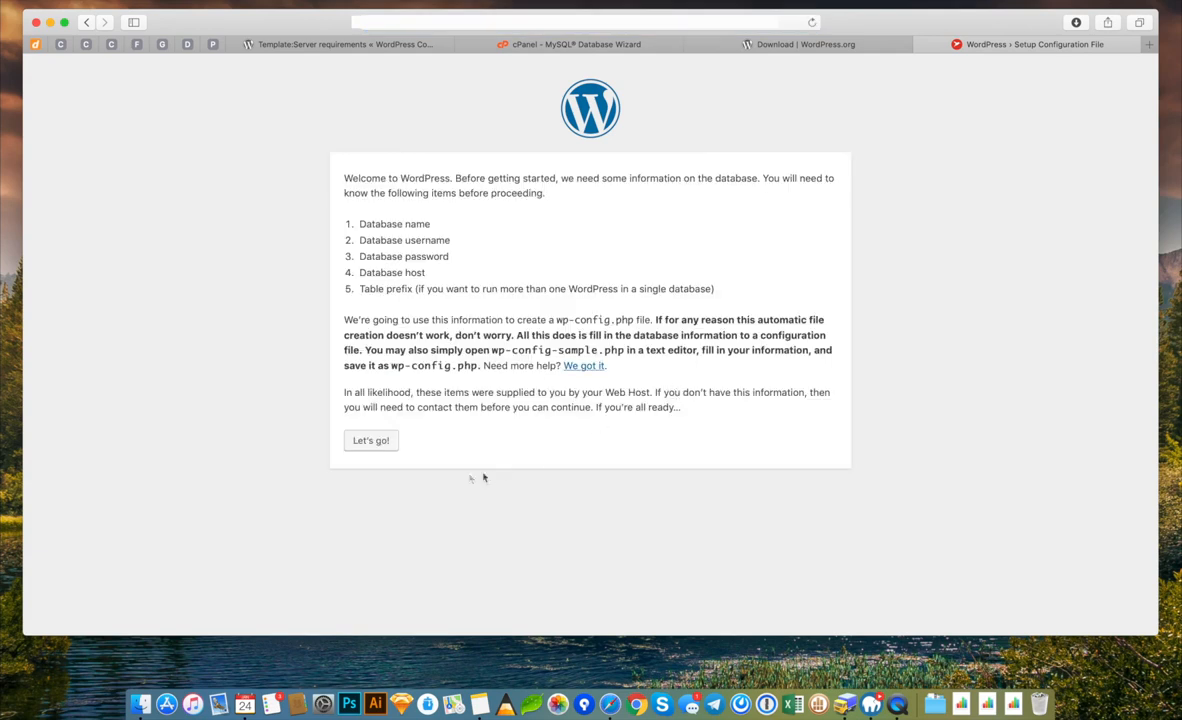
click(370, 440)
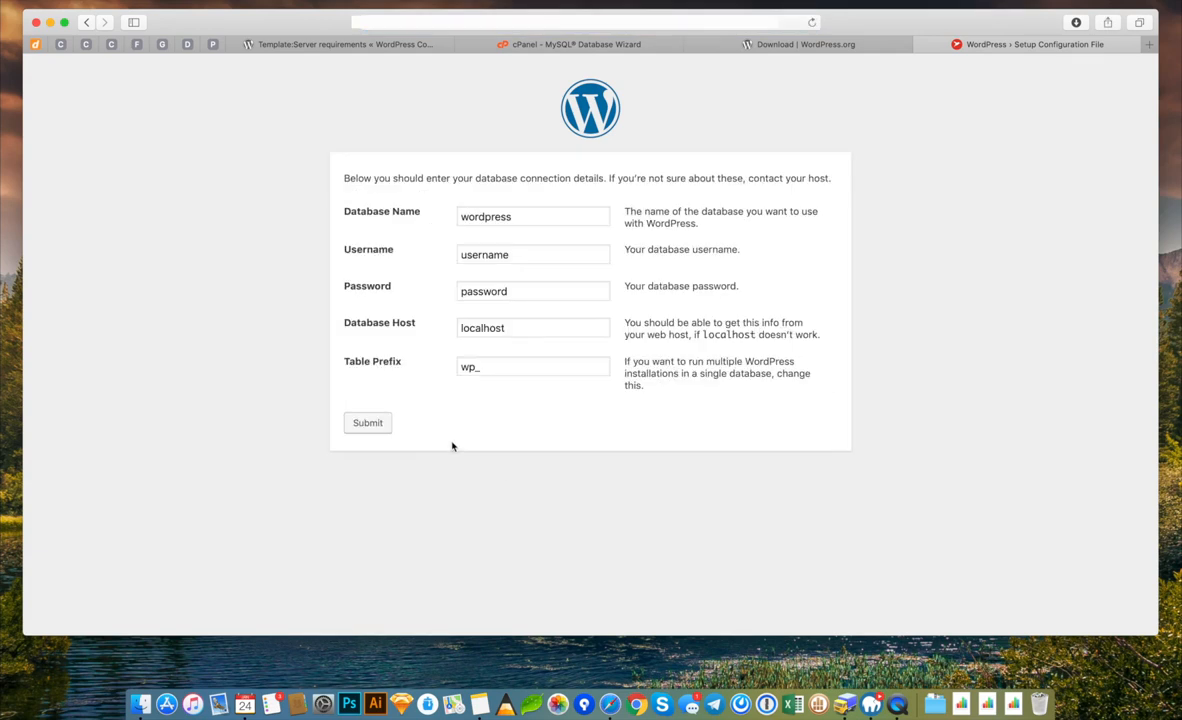
Submit the cPanel database name, username and password, keeping localhost and the wp_ prefix
double_click(486, 216)
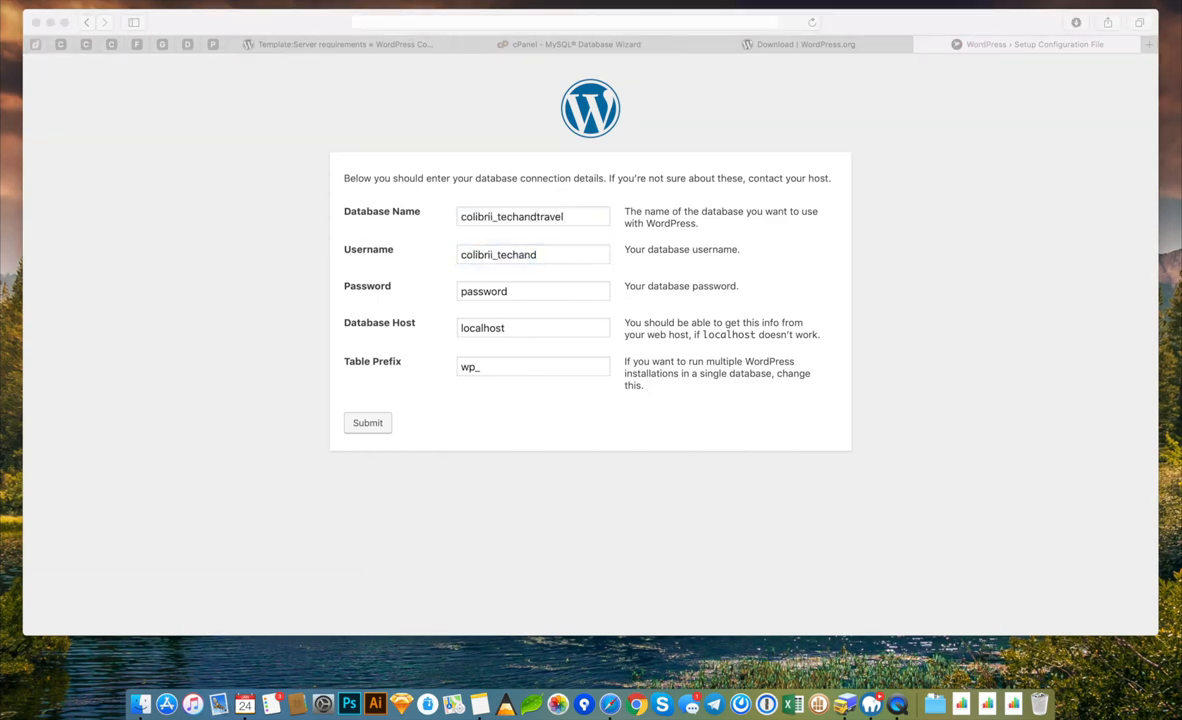
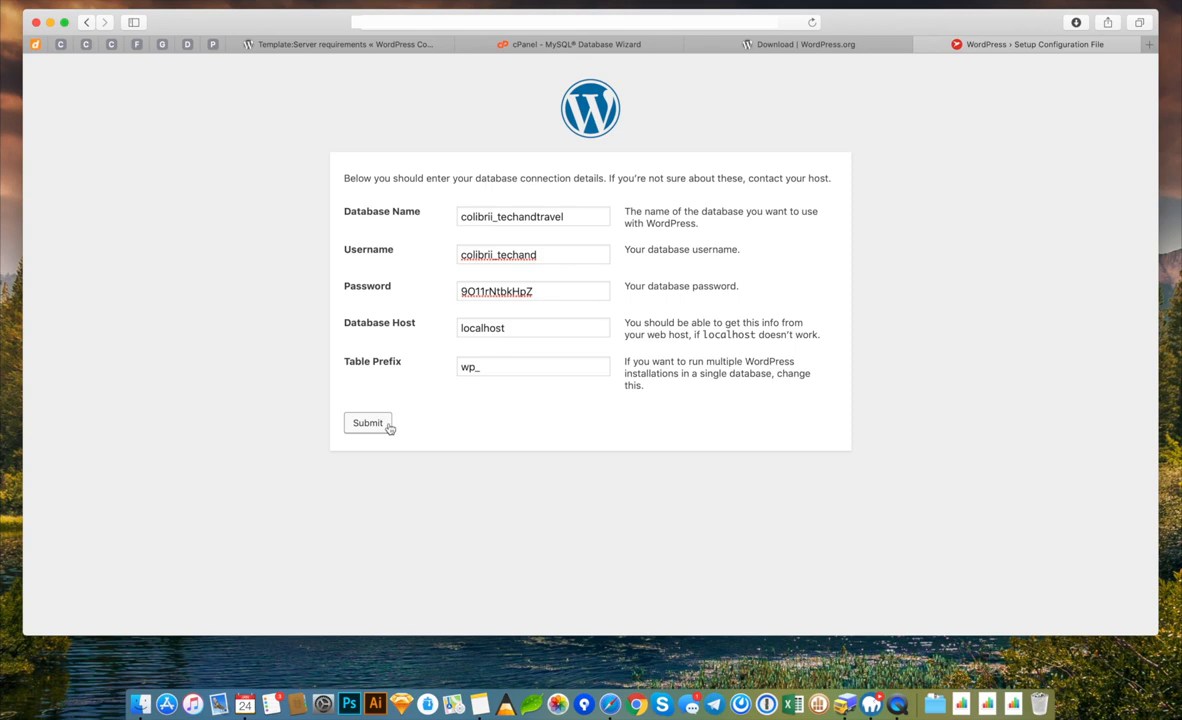
click(368, 422)
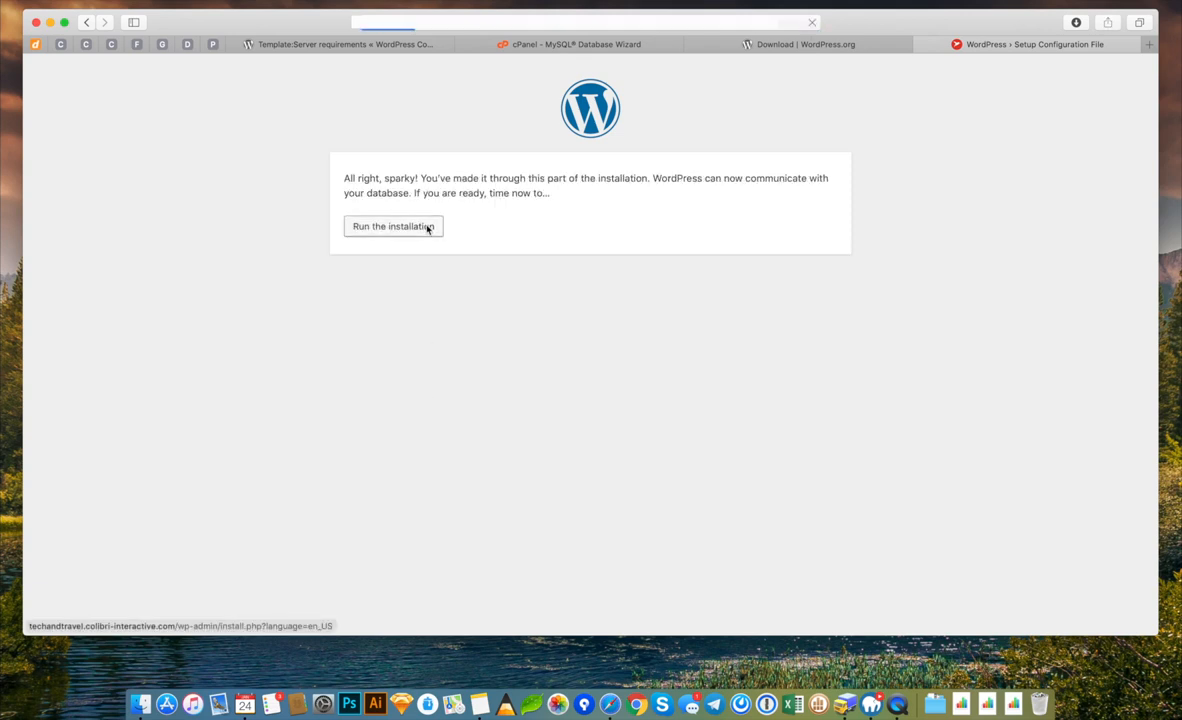
Run the installation and fill in site title Tech & Travel and admin username traveler
click(392, 226)
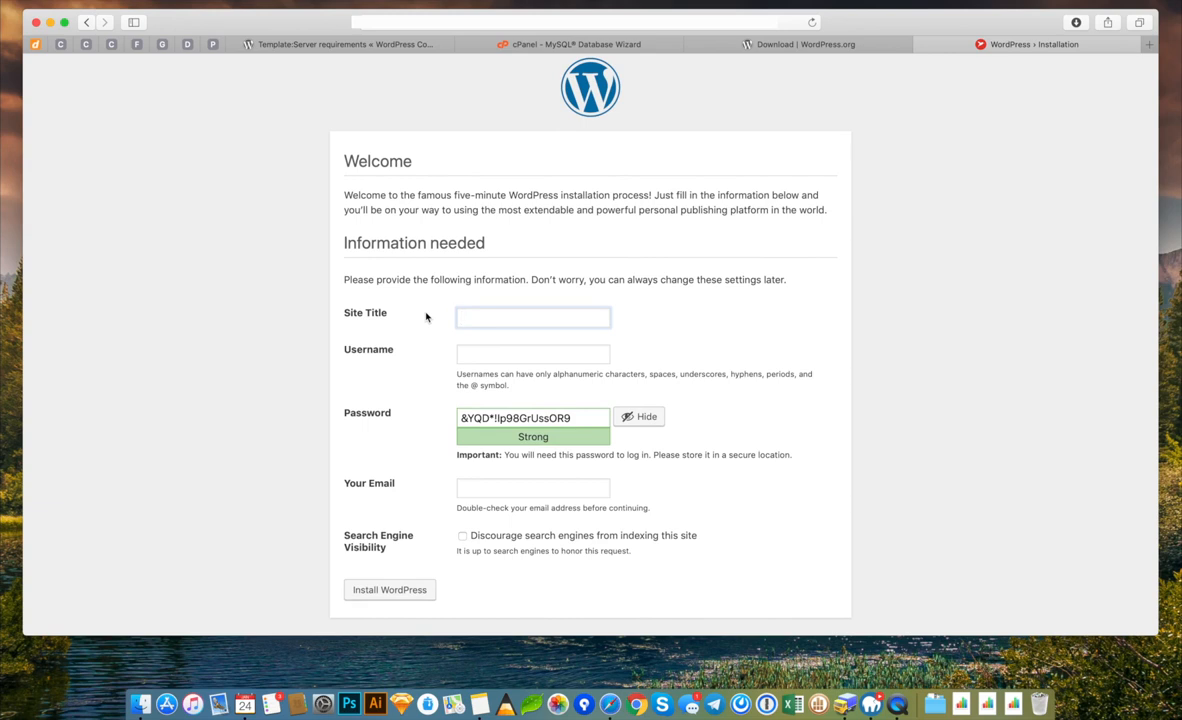
click(532, 316)
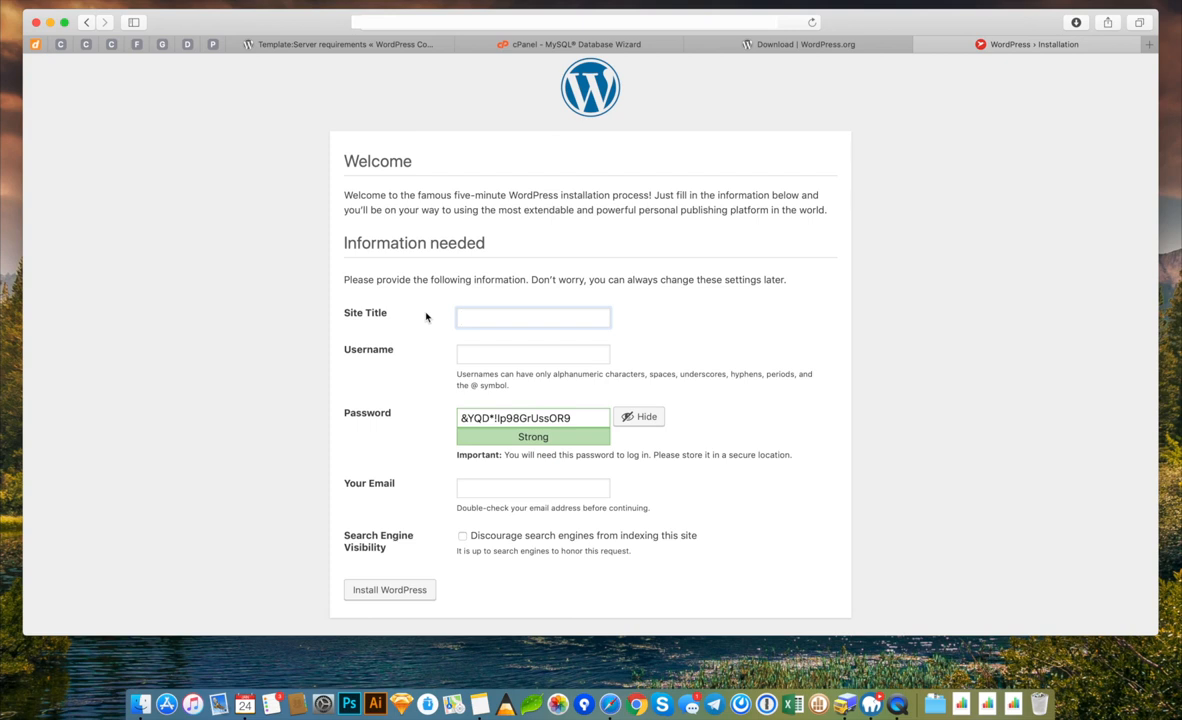
text(Tech &)
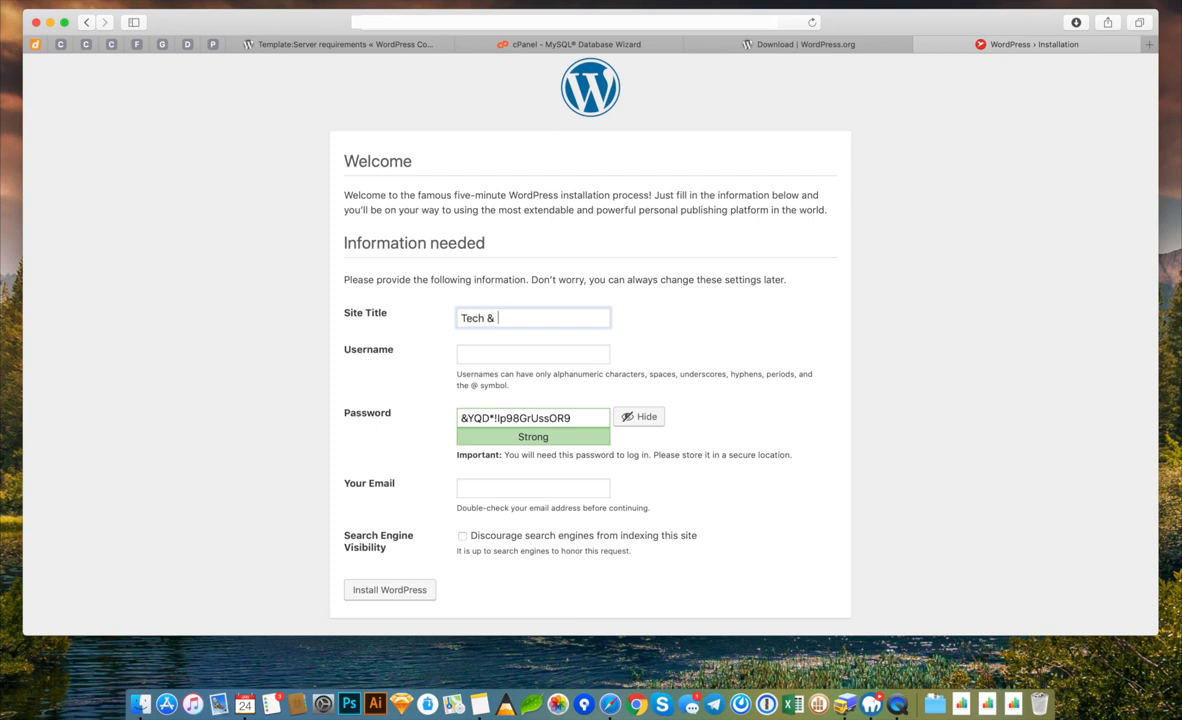
text(Travel)
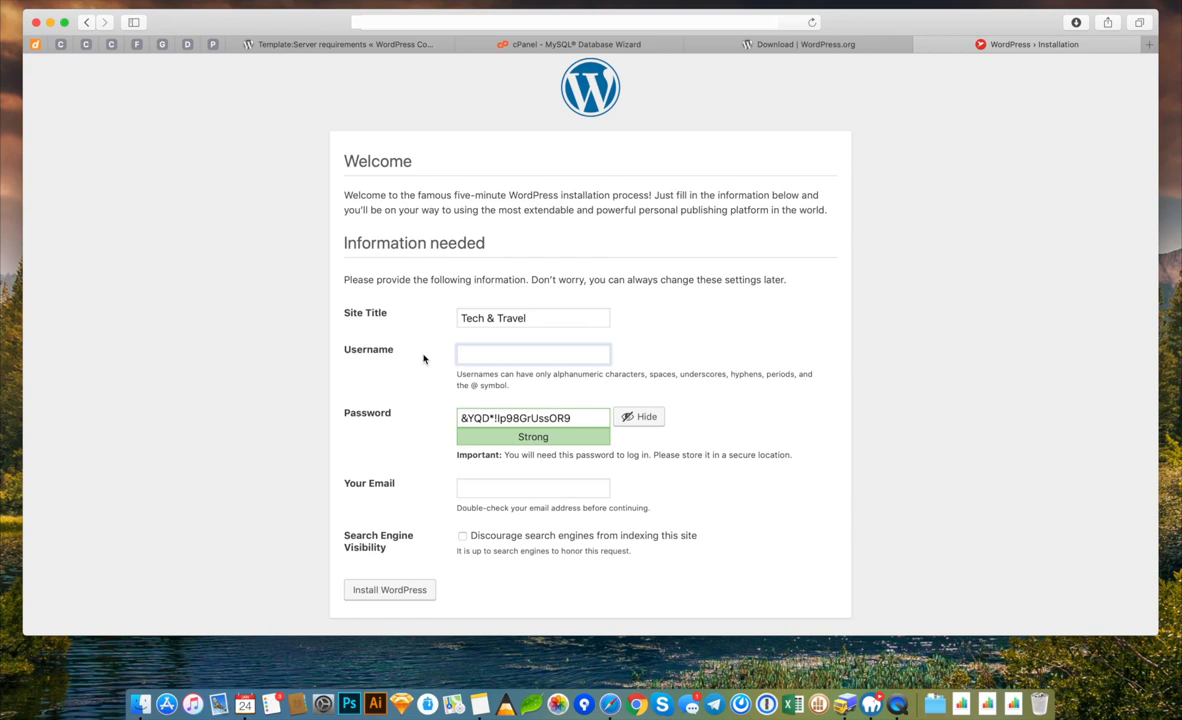
click(532, 352)
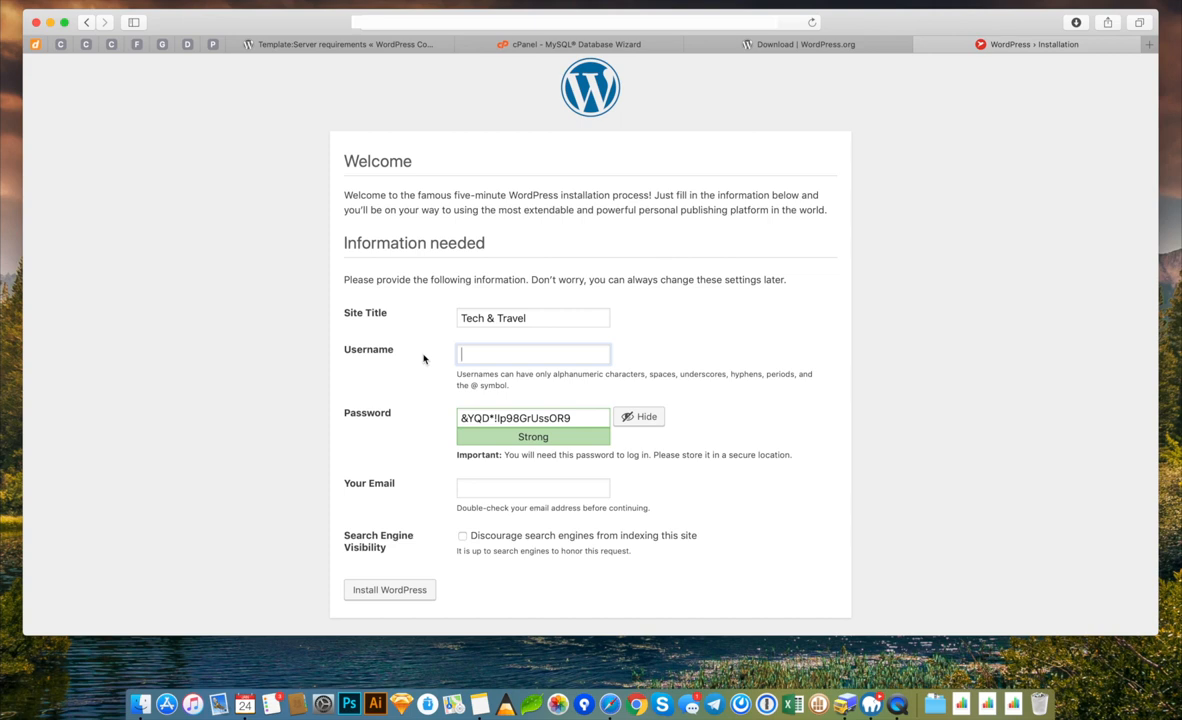
text(traveler)
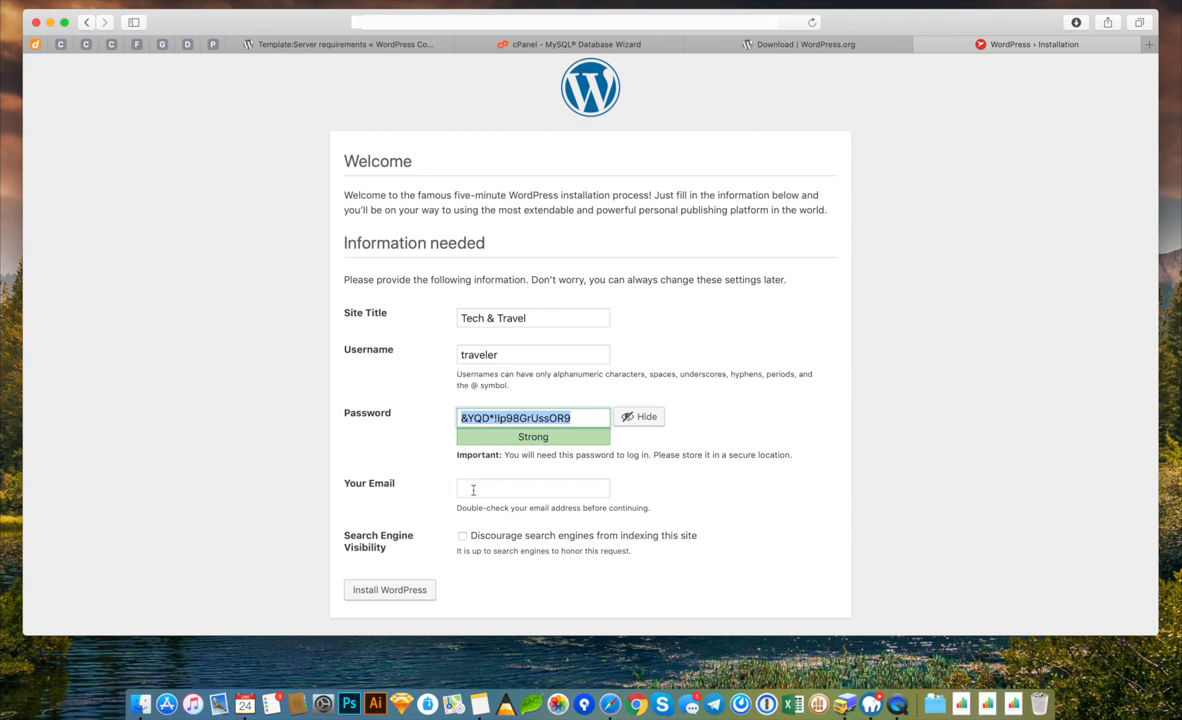
Add the admin email, discourage search engine indexing, and install WordPress
click(530, 488)
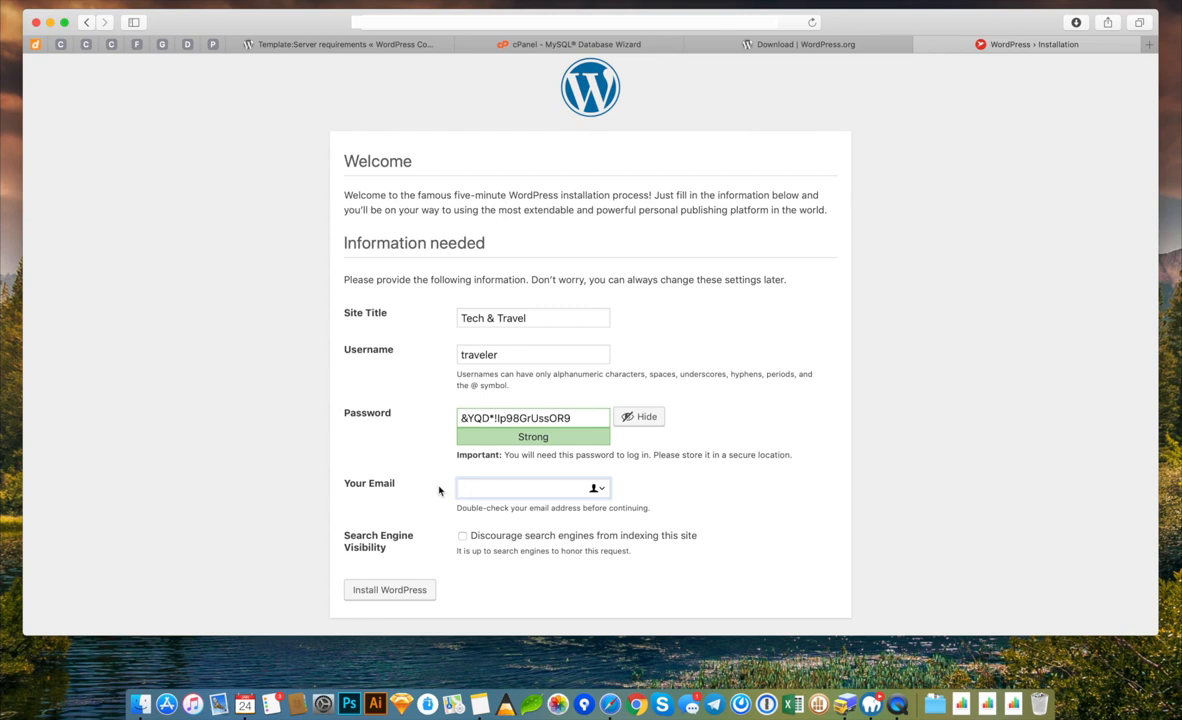
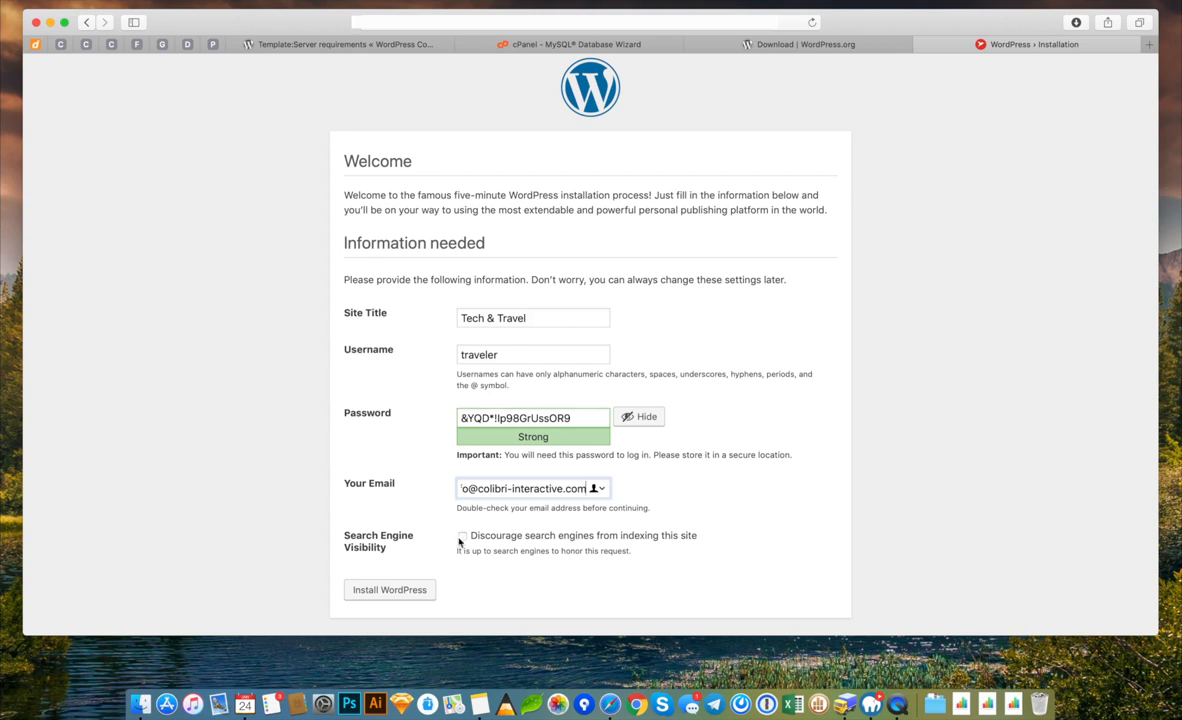
click(462, 536)
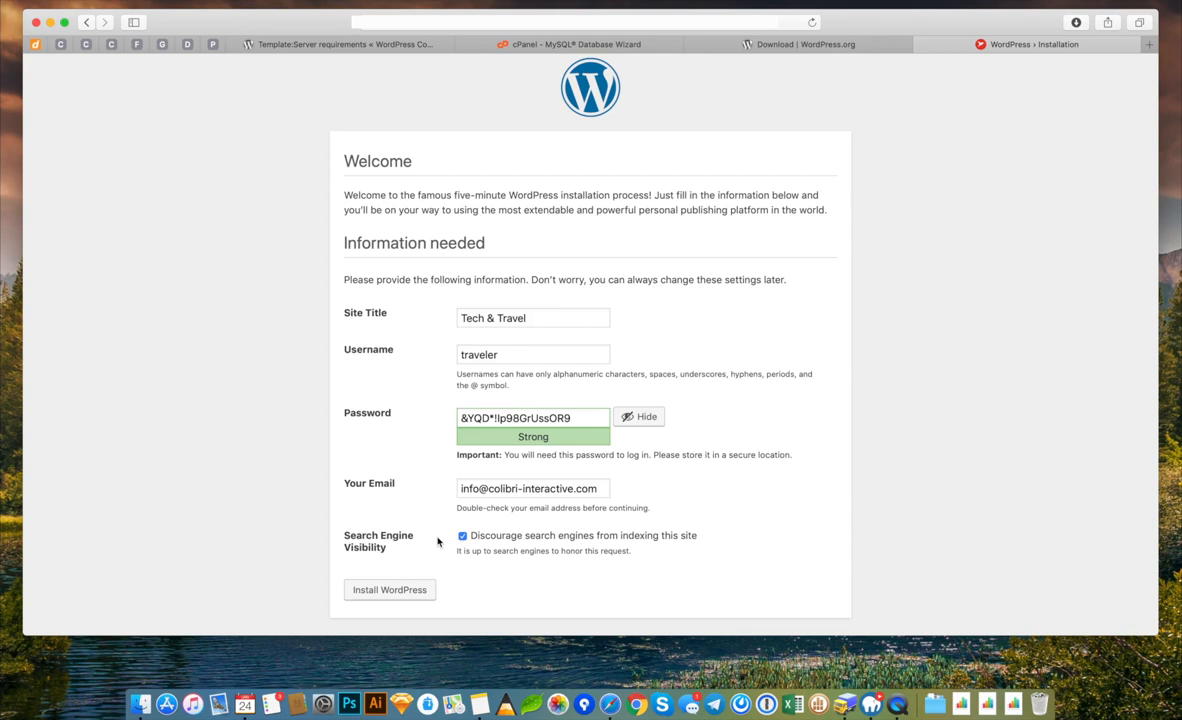
click(638, 418)
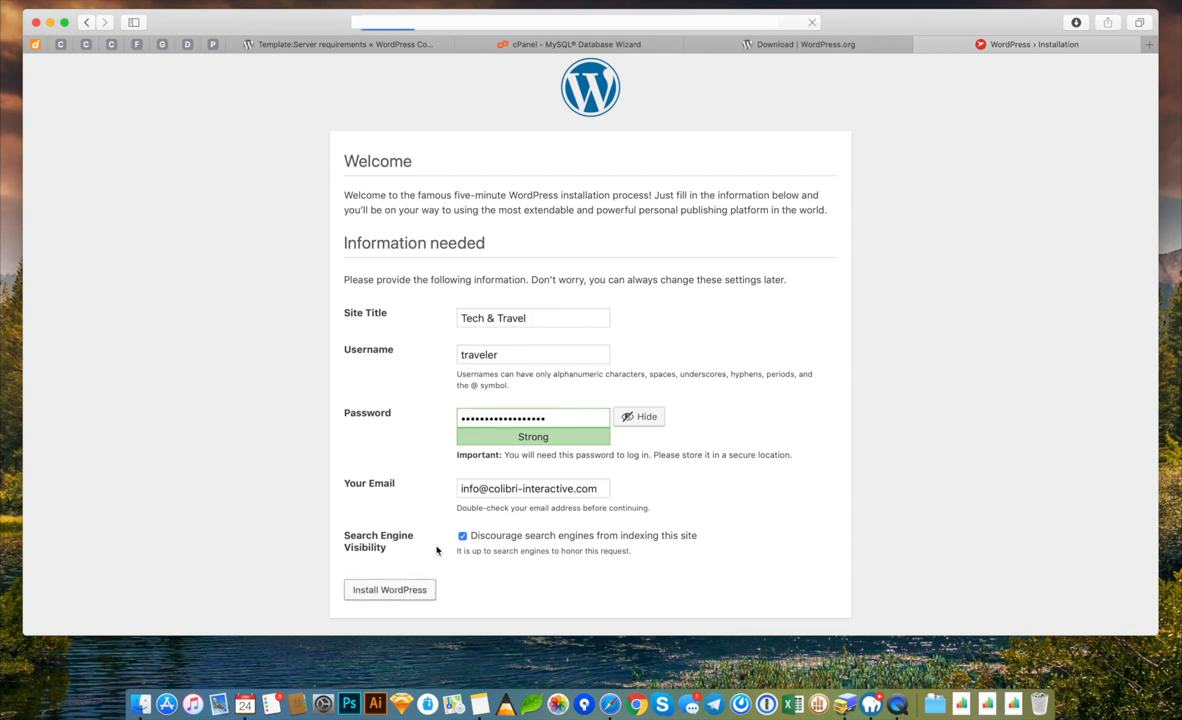
click(388, 588)
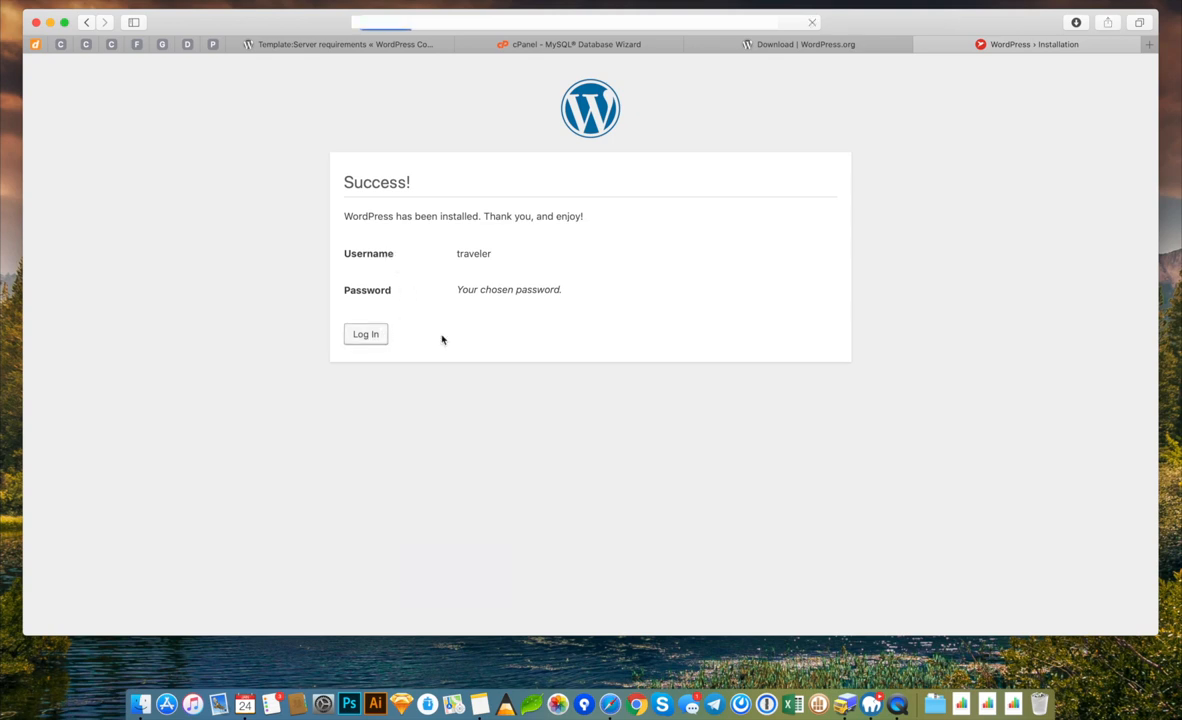
Log in as traveler with the admin password to reach the Tech & Travel dashboard
click(364, 334)
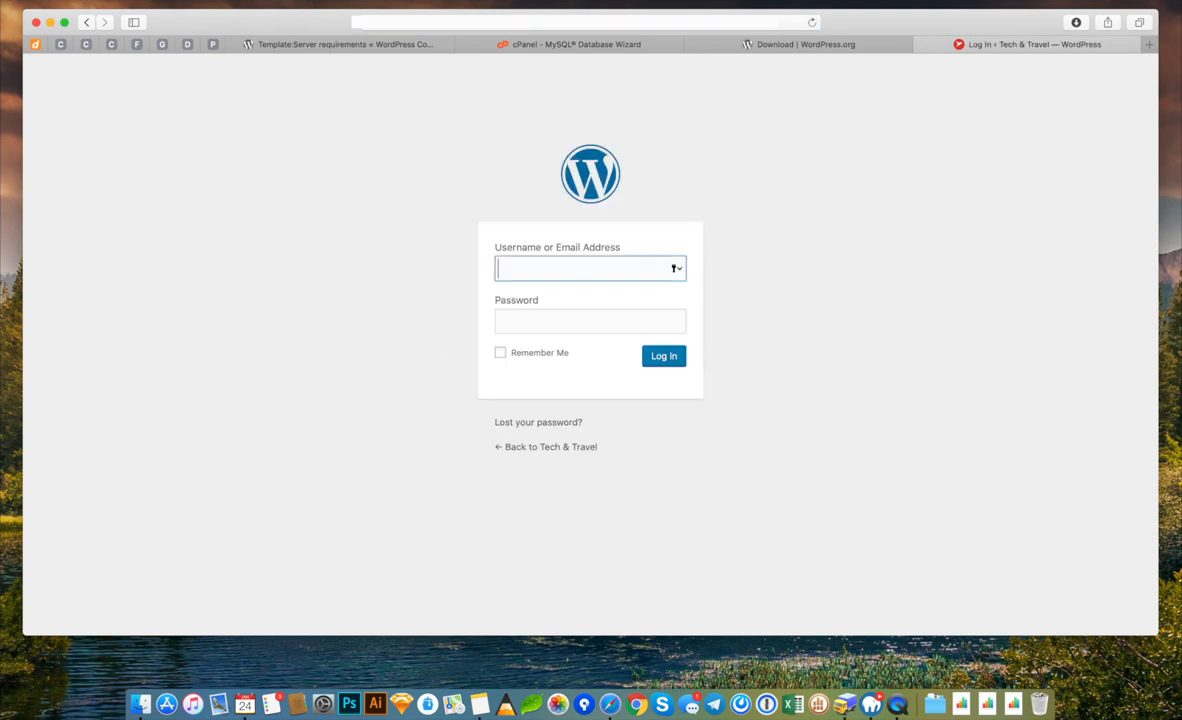
text(traveler)
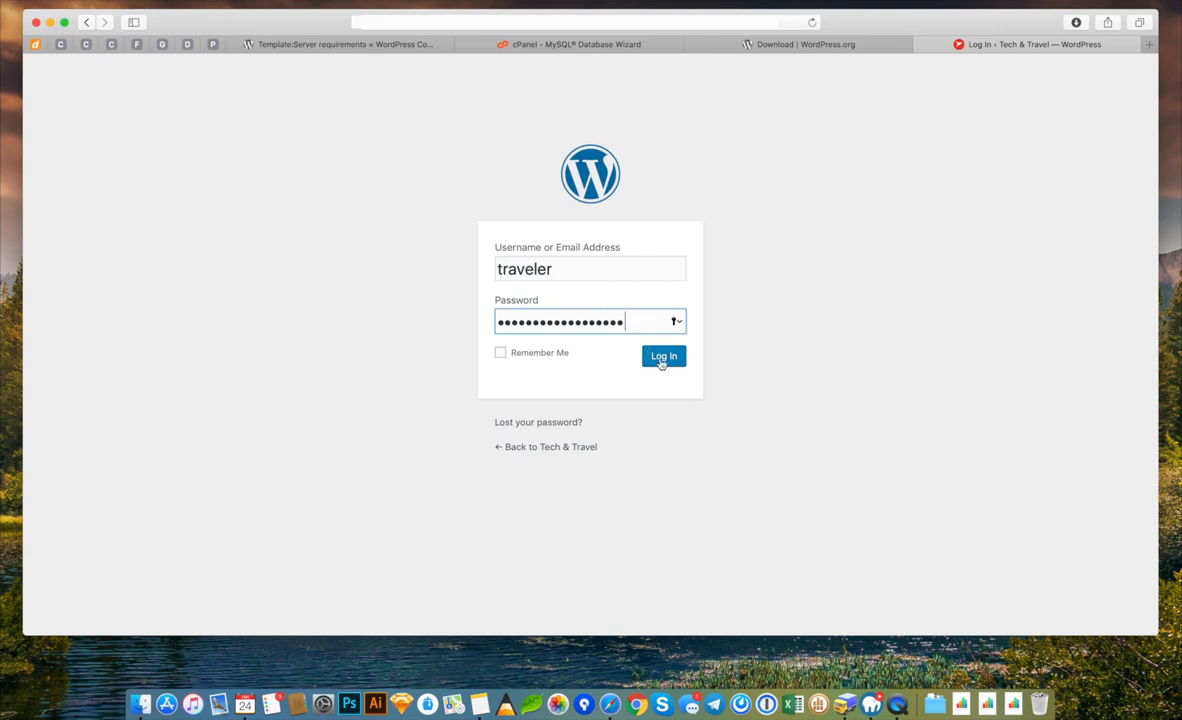
click(664, 356)
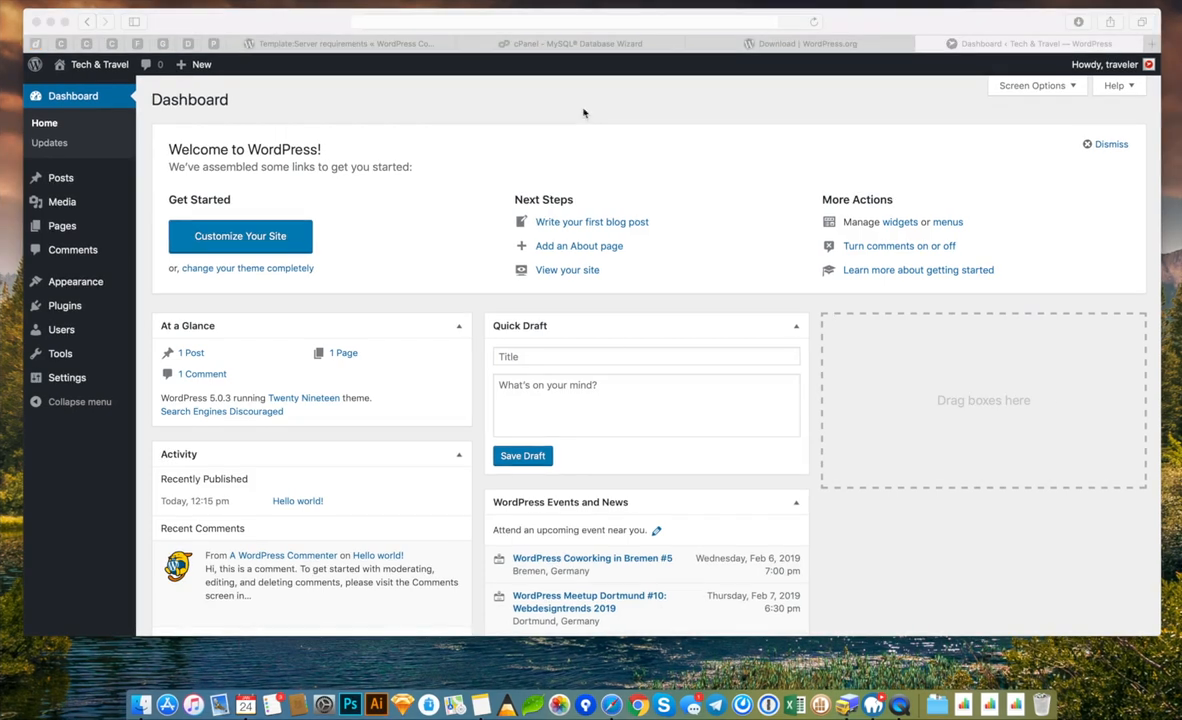
mouse_move(580, 112)
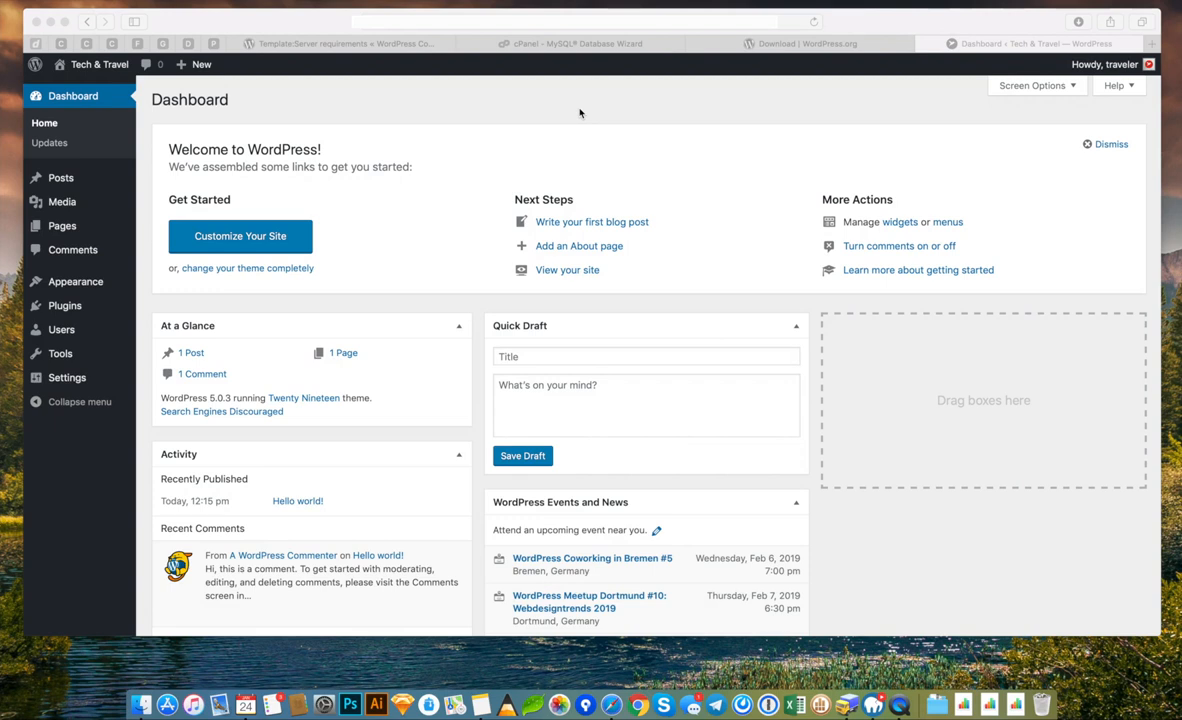